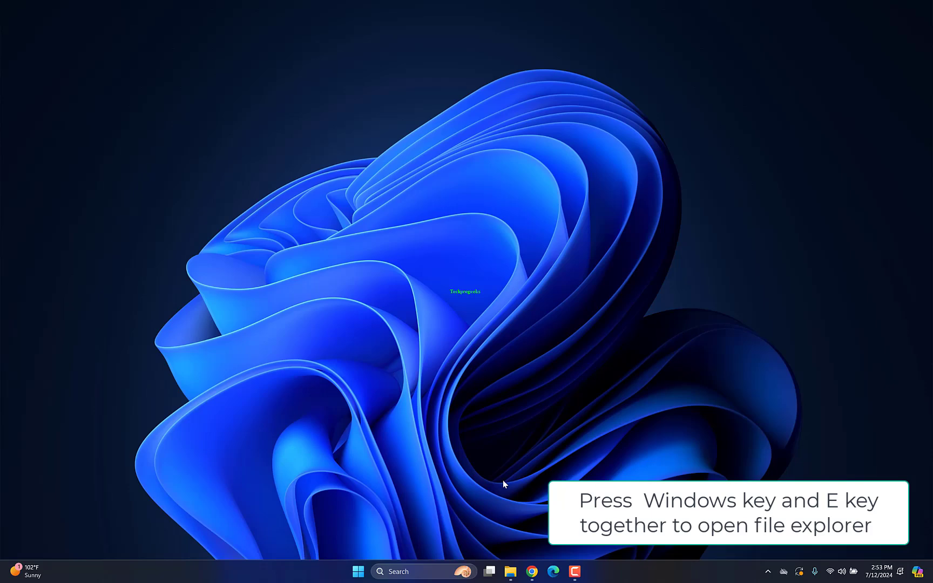
- Search Start for 'fsquirt' and open its file location in the System32 folder
key("win+e")
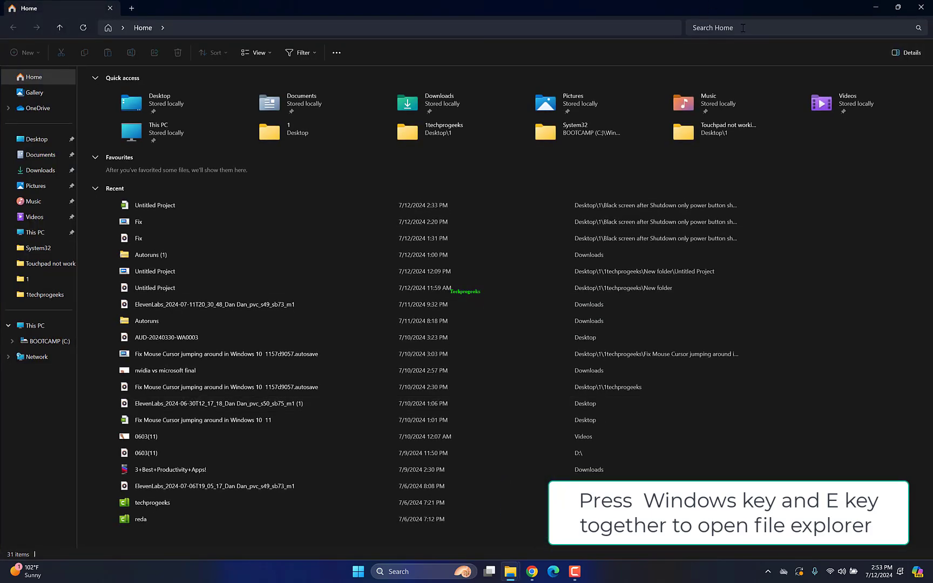
type("fs")
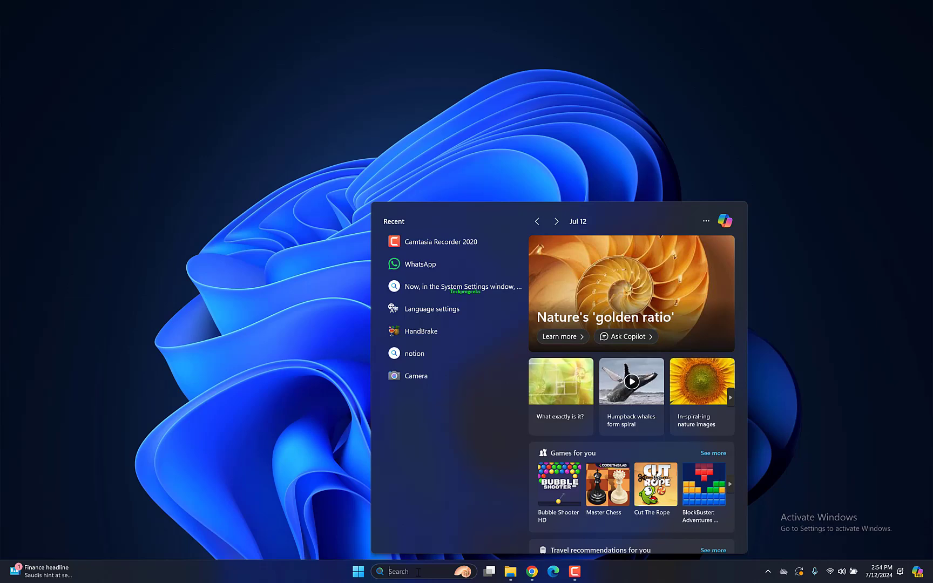
type("fsquirt install")
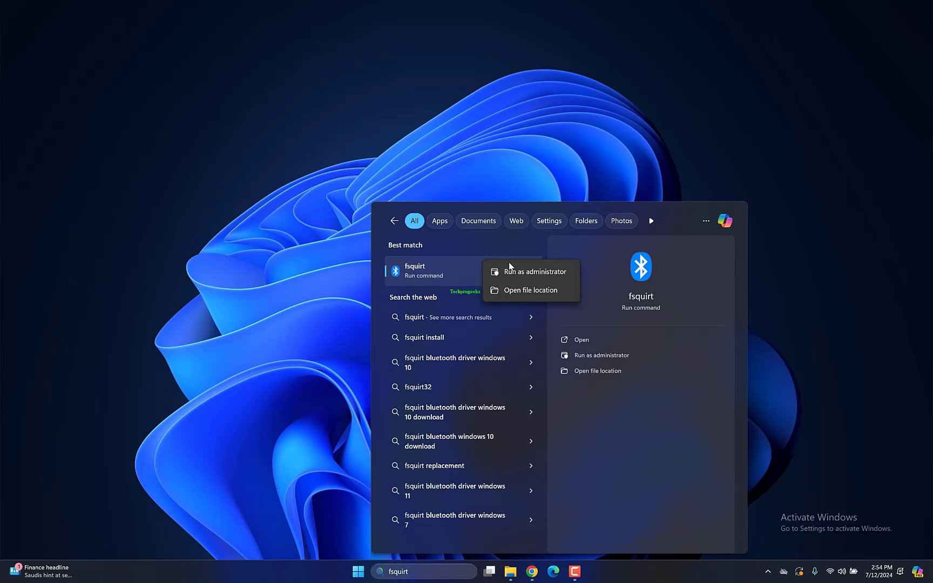
left_click(529, 289)
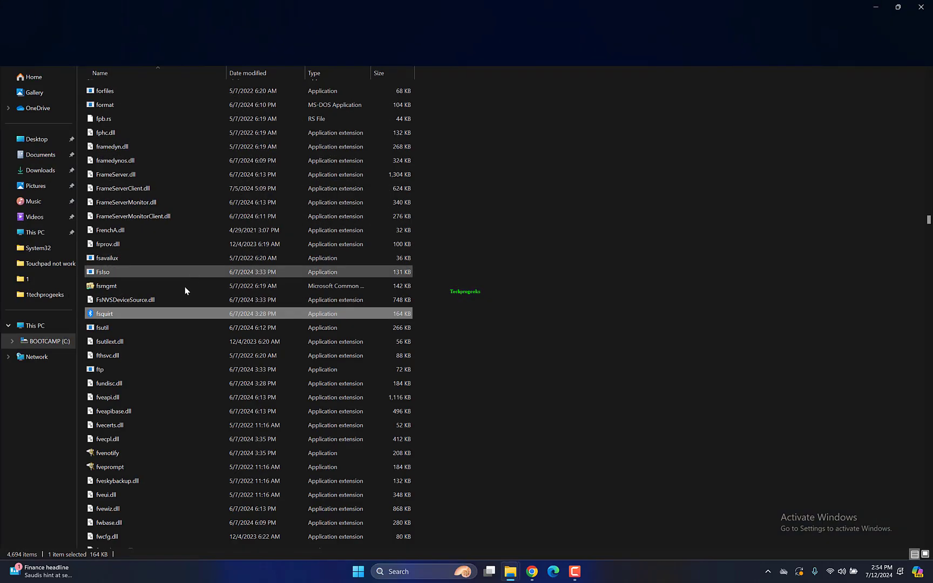
- Send a shortcut to fsquirt to the desktop
right_click(104, 313)
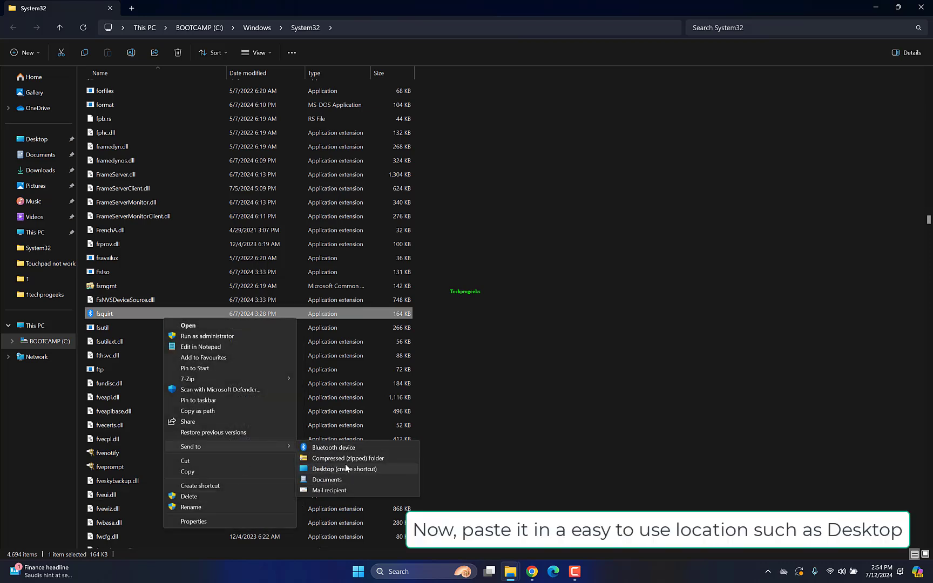
left_click(346, 468)
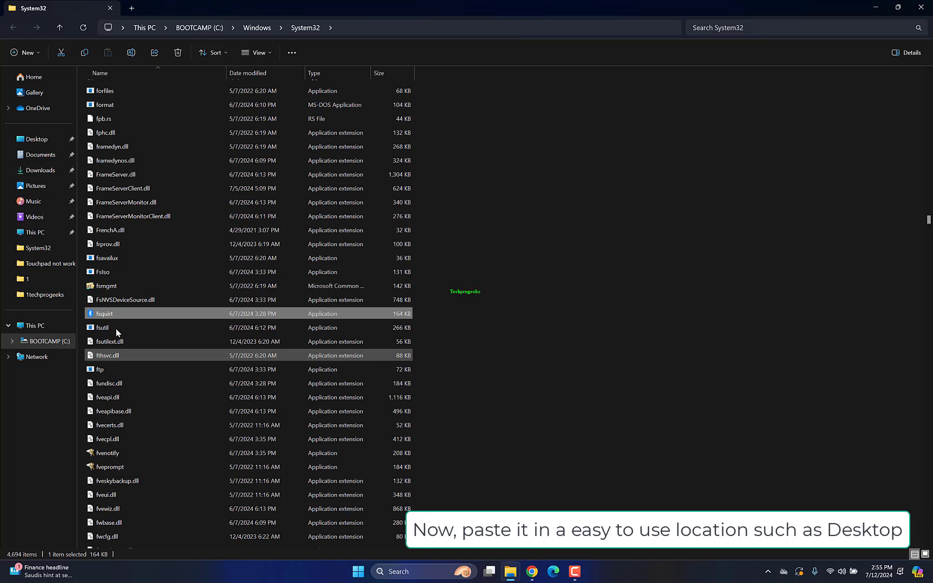
double_click(103, 313)
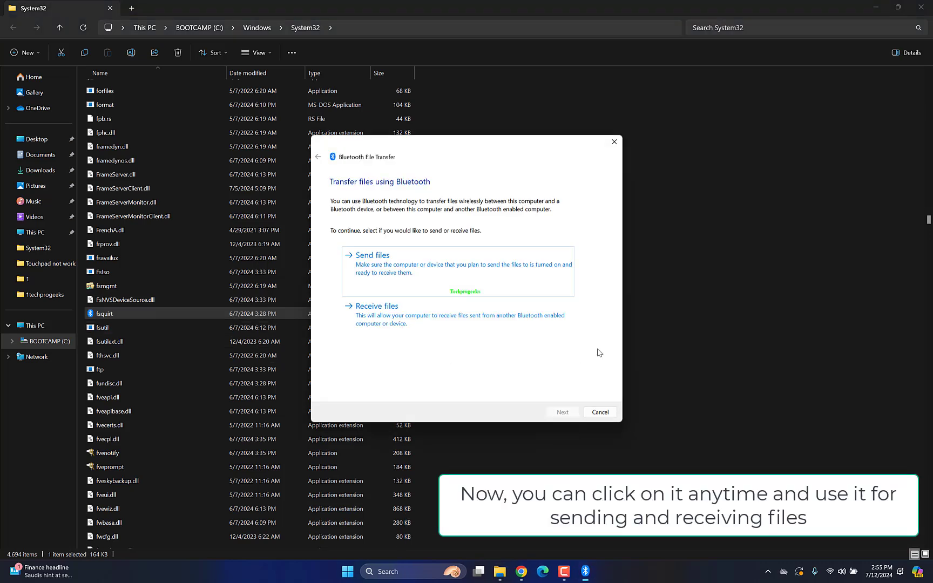
left_click(371, 255)
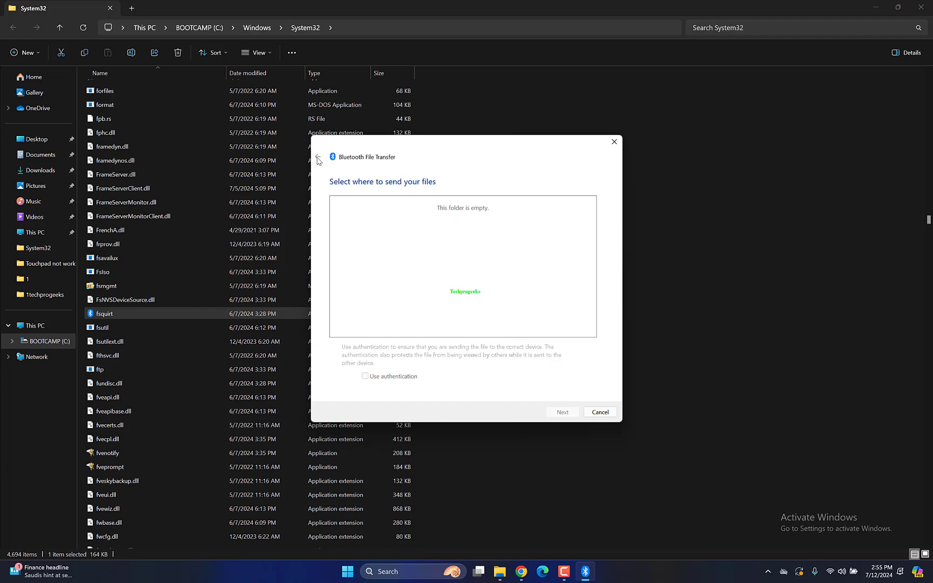
mouse_move(600, 413)
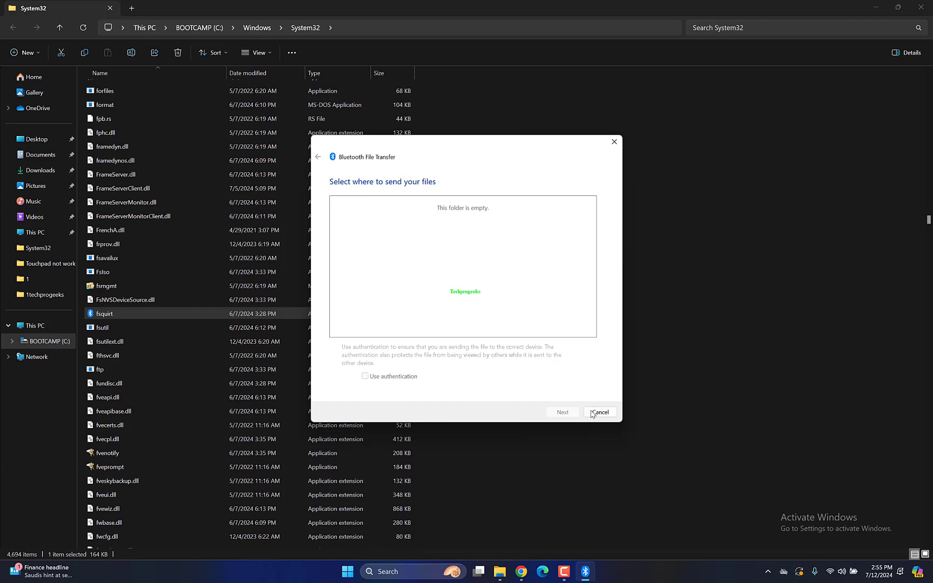
left_click(599, 413)
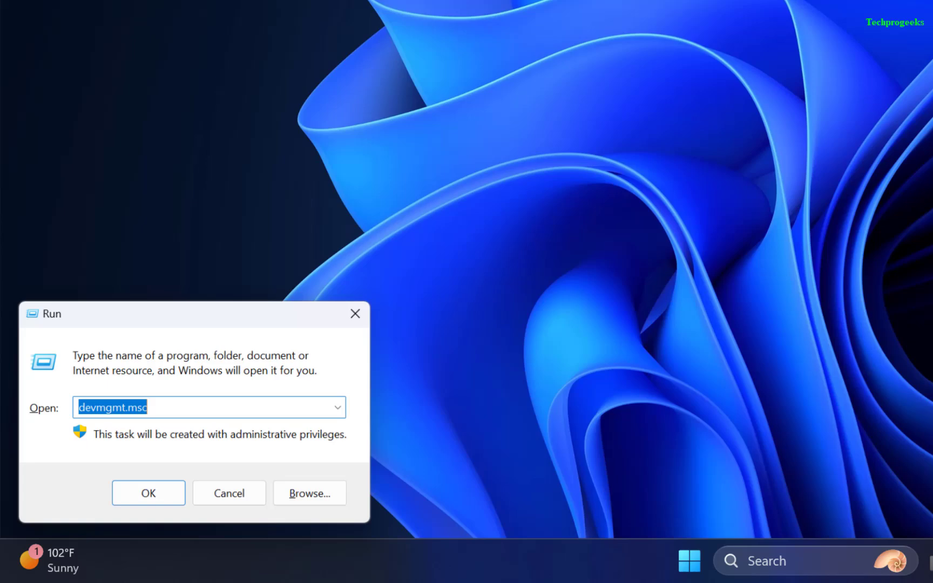
- Run services.msc to launch the Services console
type("services")
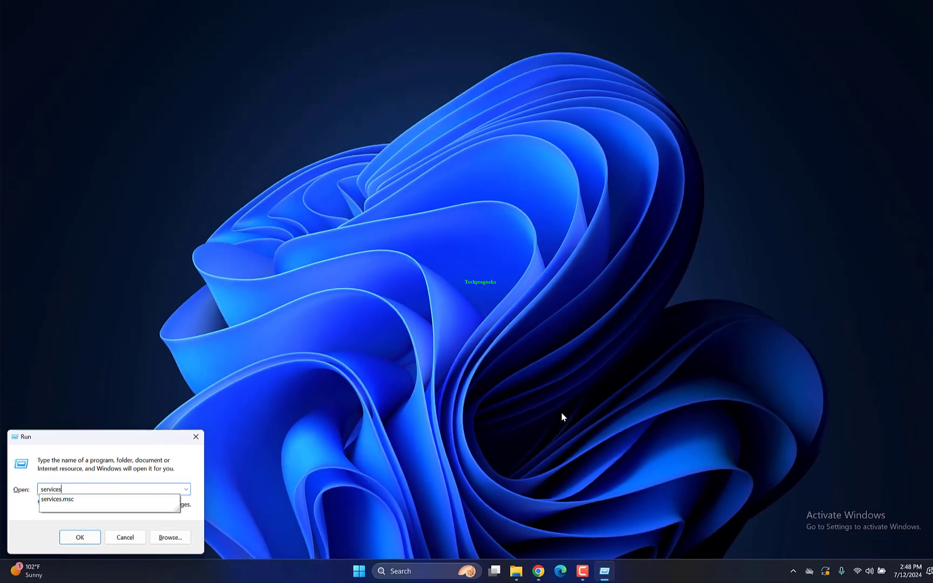
left_click(80, 536)
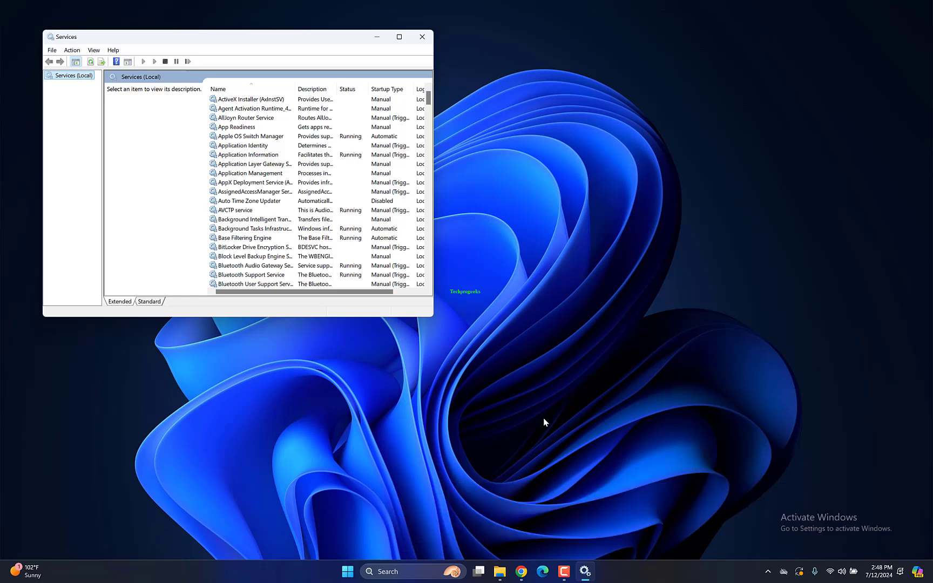
mouse_move(429, 350)
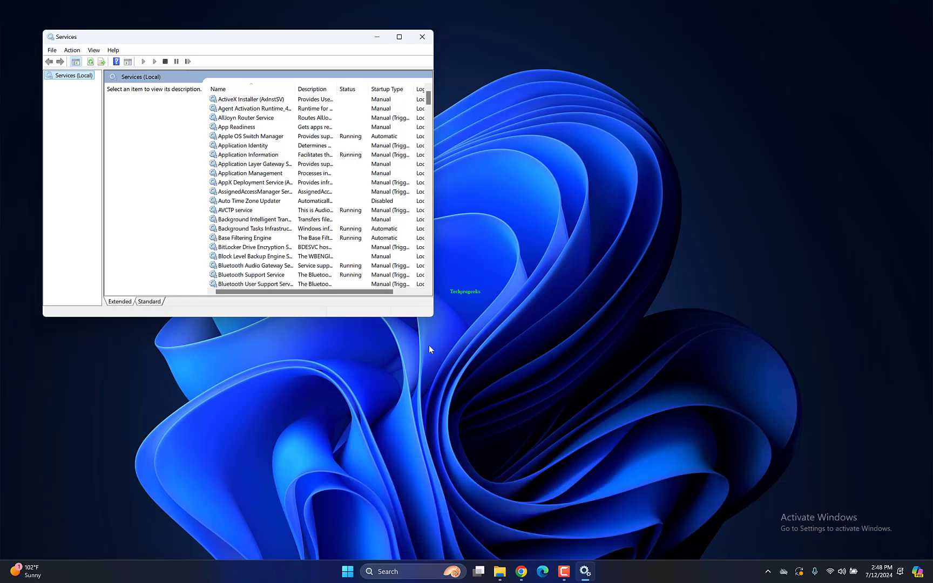
- Enlarge Services and restart the Bluetooth Support Service so it shows Running
left_click_drag(433, 317, 666, 416)
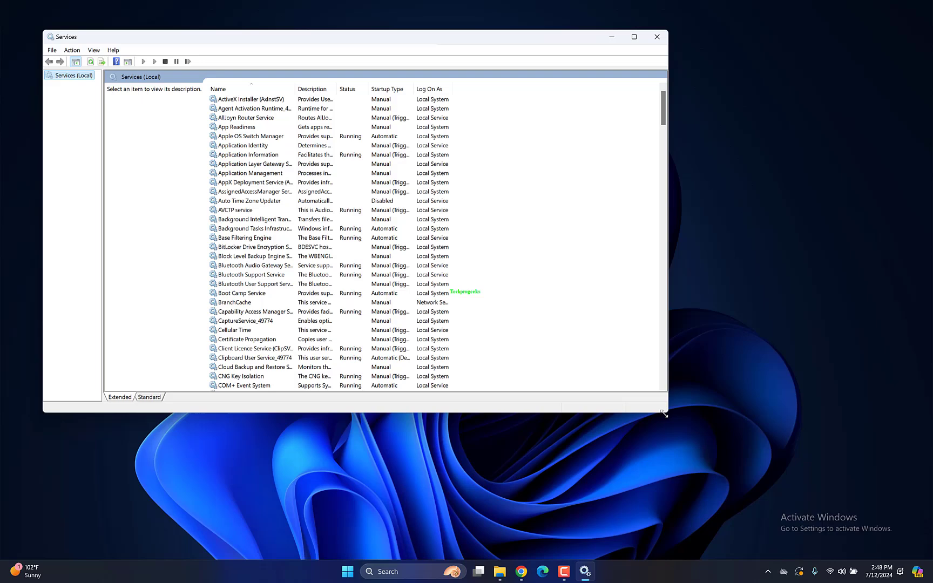
left_click(252, 274)
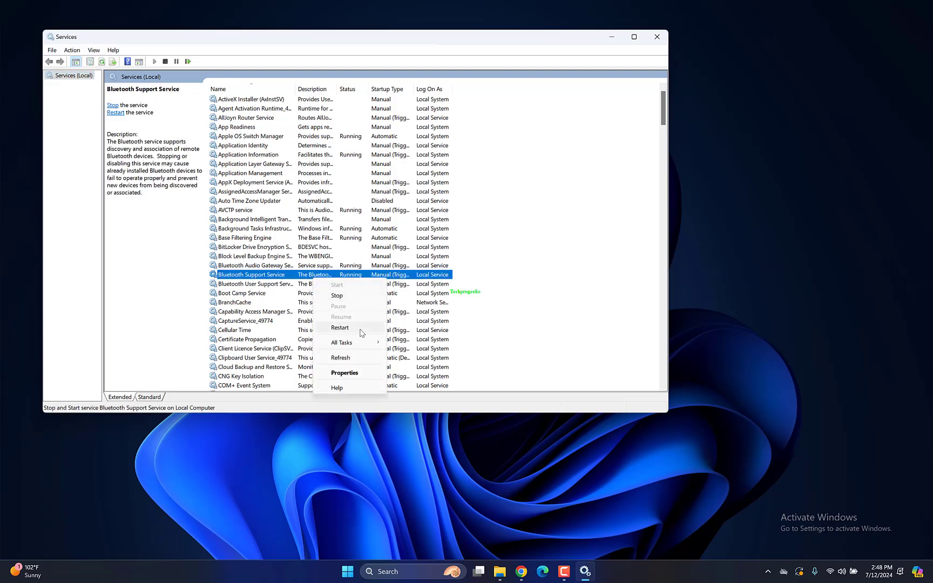
left_click(341, 327)
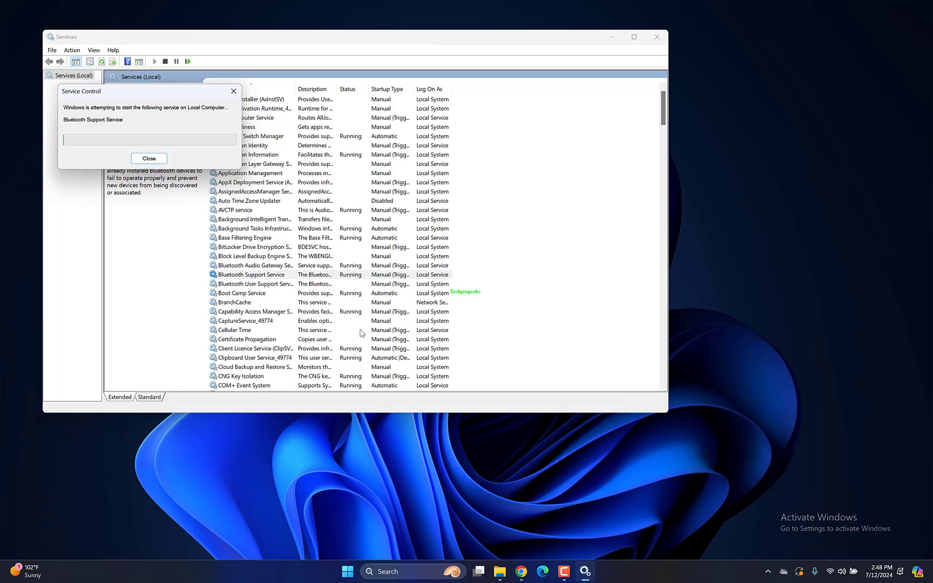
left_click(148, 159)
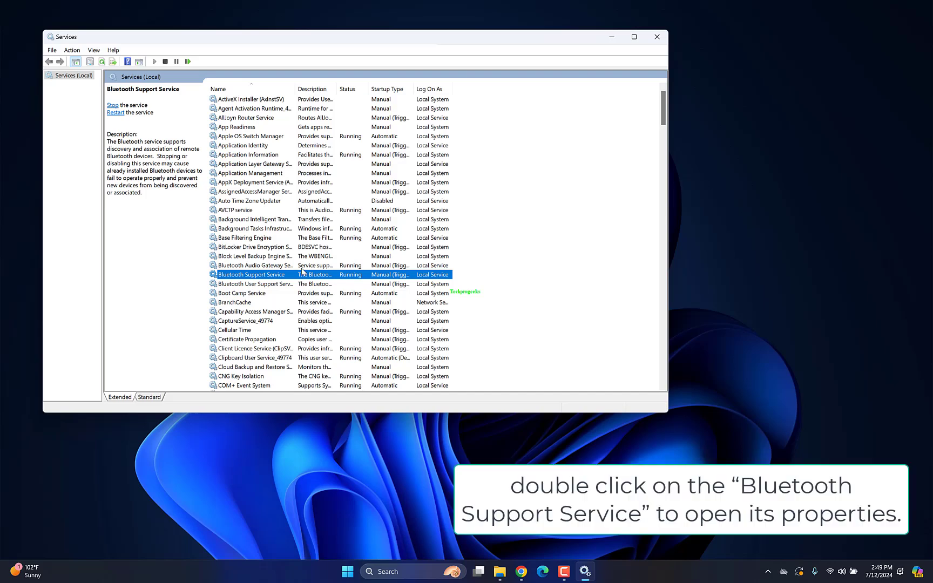
right_click(304, 274)
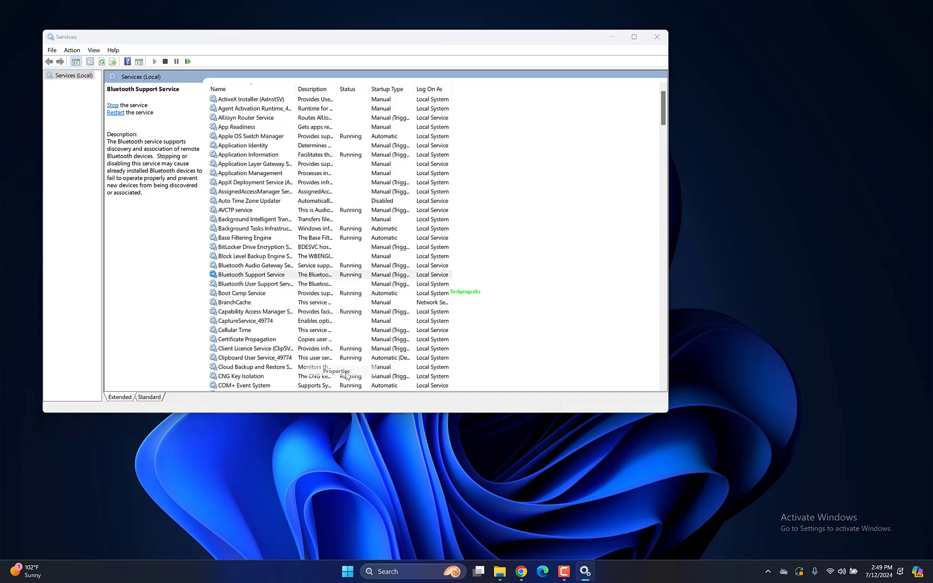
- Set the Bluetooth Support Service's startup type to Automatic in its Properties
left_click(434, 216)
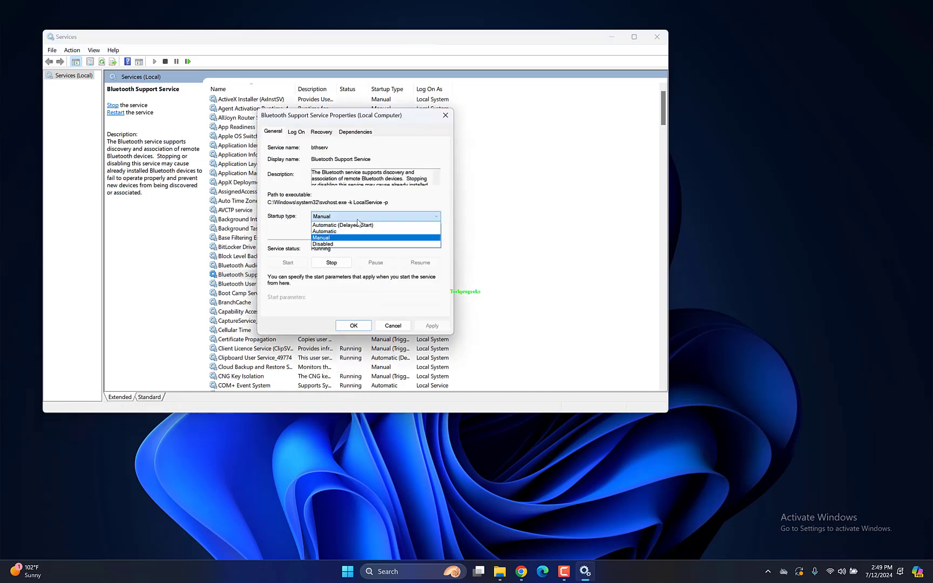
left_click(342, 231)
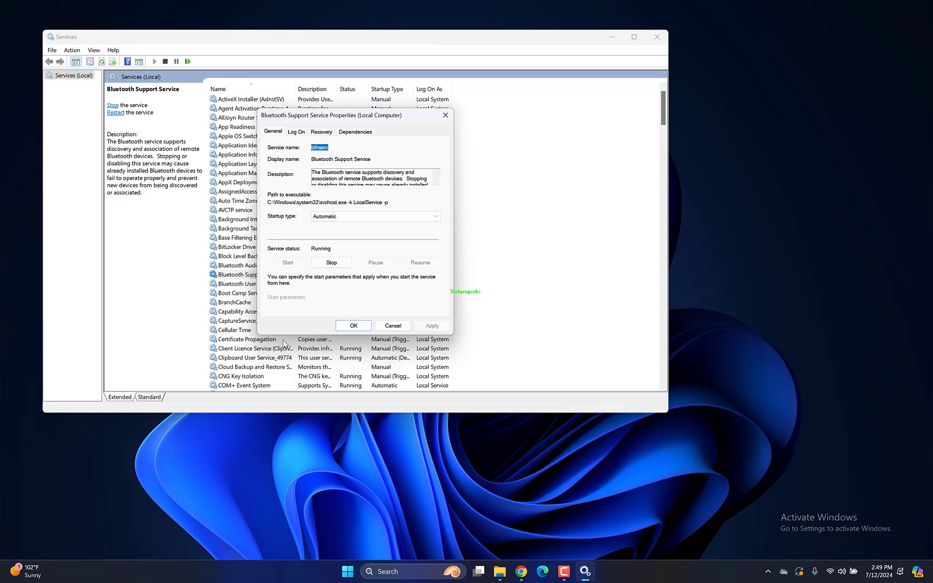
left_click(353, 325)
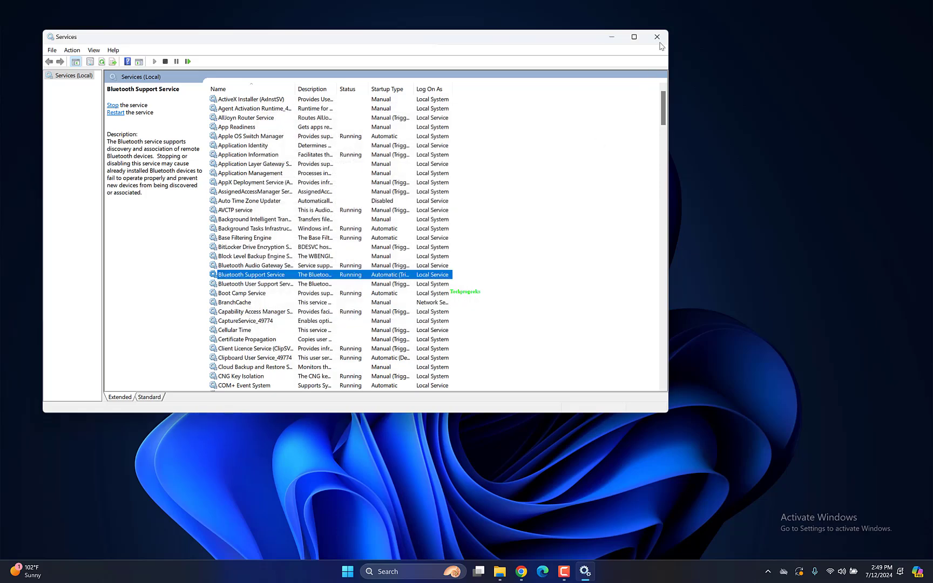
- Close Services and restart the PC from the Start menu's power options
left_click(657, 37)
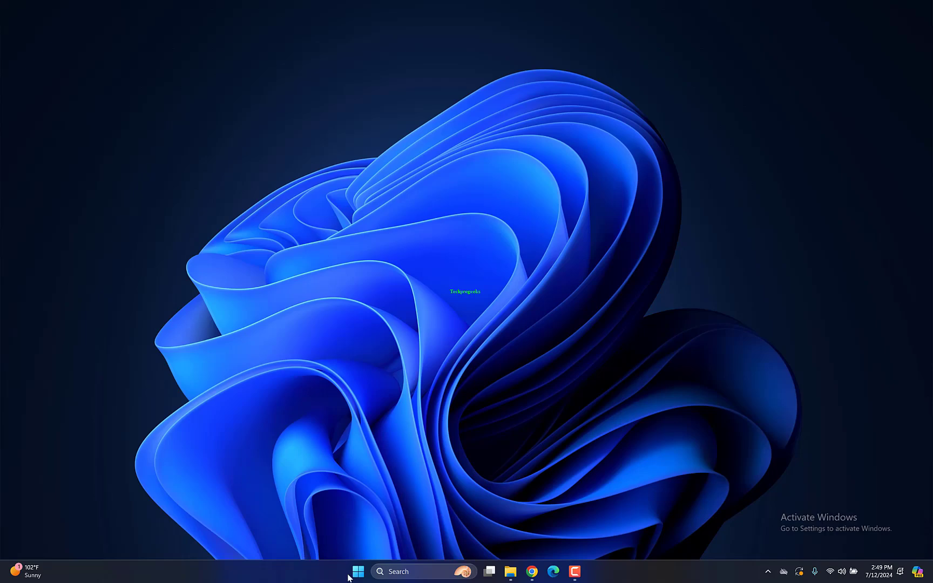
left_click(357, 572)
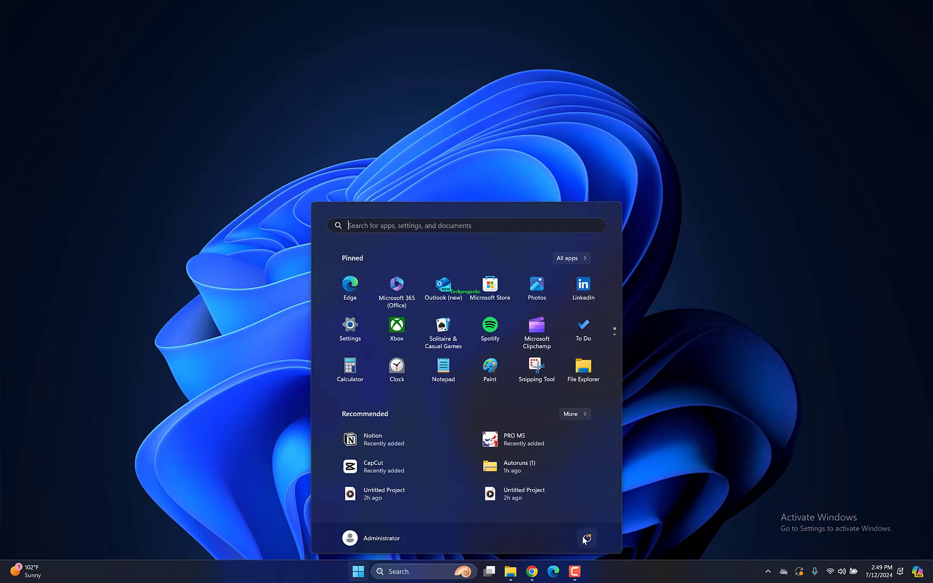
left_click(587, 537)
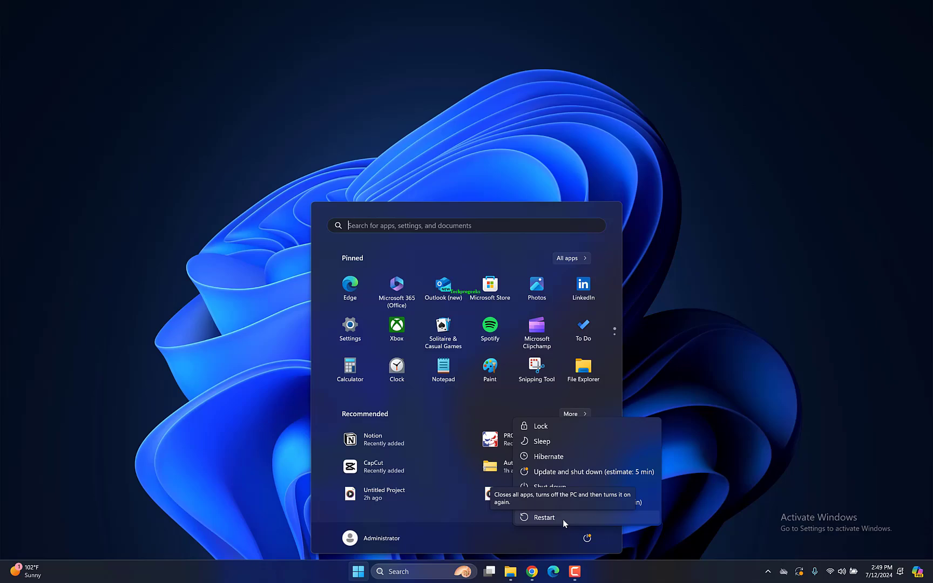
left_click(543, 517)
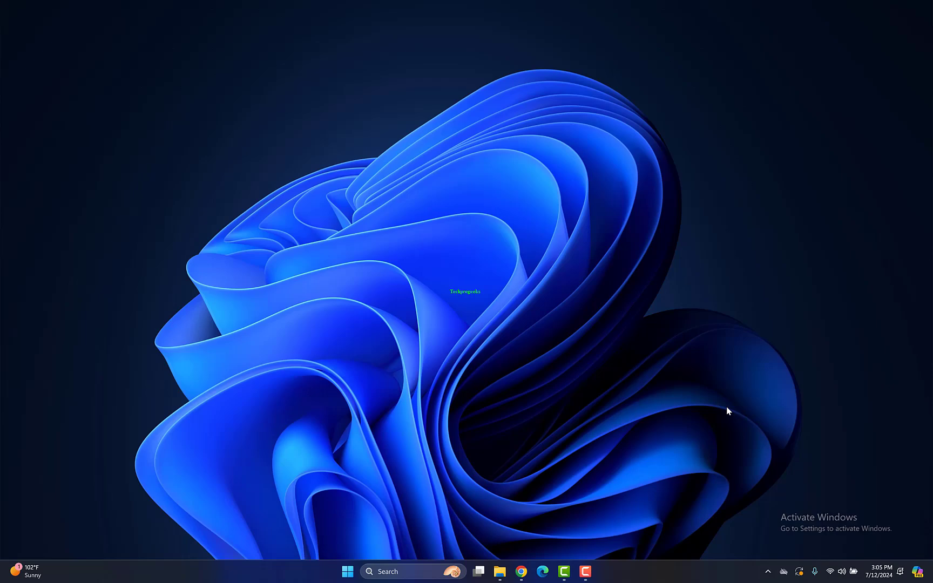
mouse_move(505, 332)
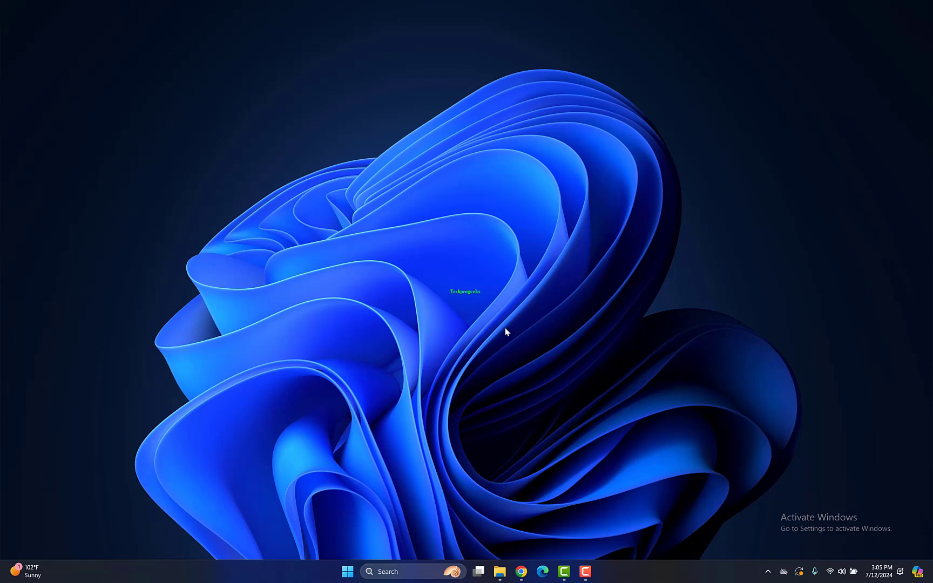
- Search the Start menu for 'device Manager'
left_click(347, 571)
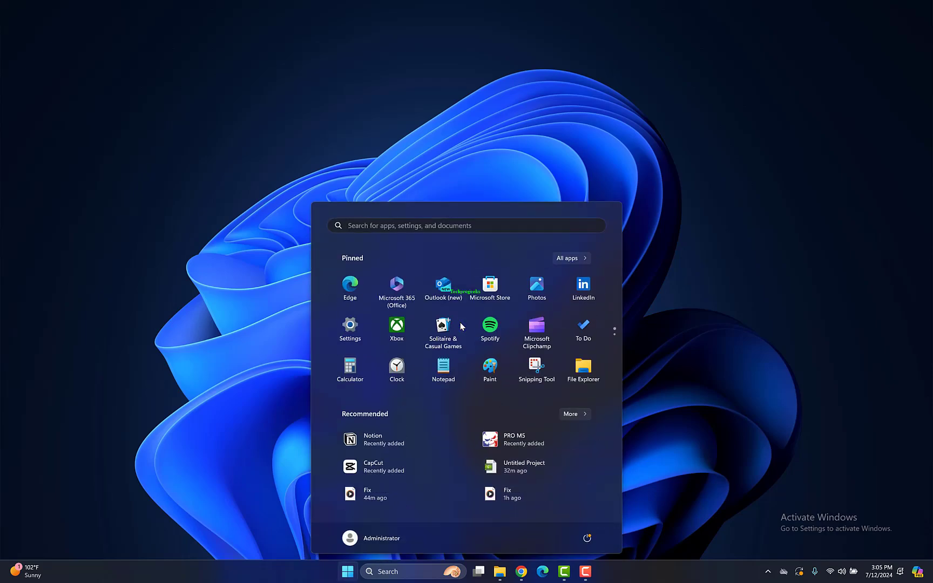
type("device Manager")
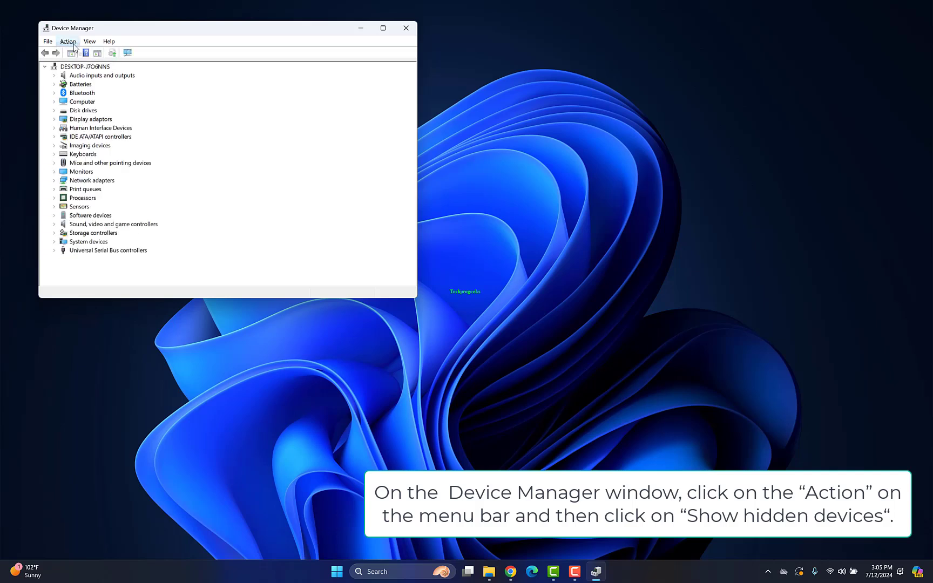
- Show hidden devices, expand Bluetooth and bring up actions for the Apple Broadcom adapter
left_click(89, 41)
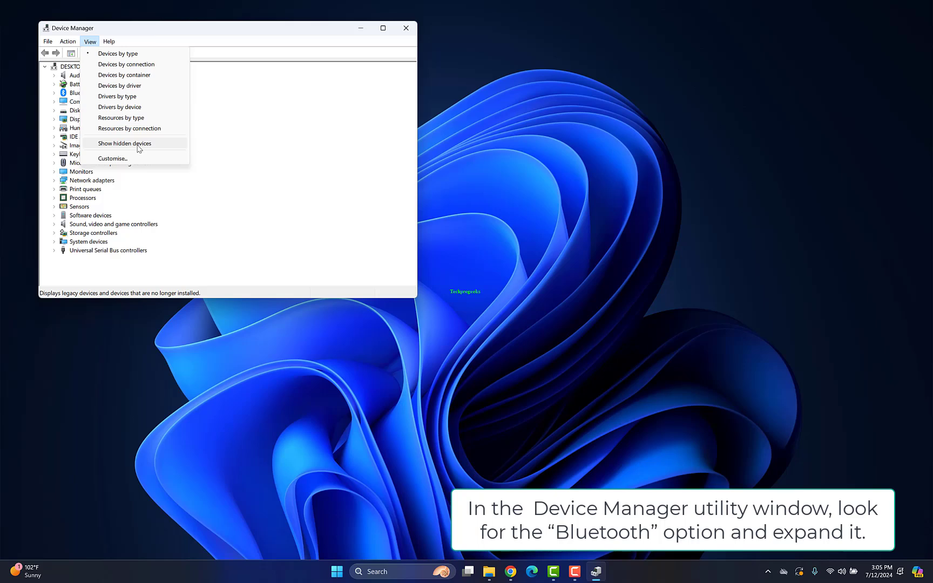
left_click(124, 143)
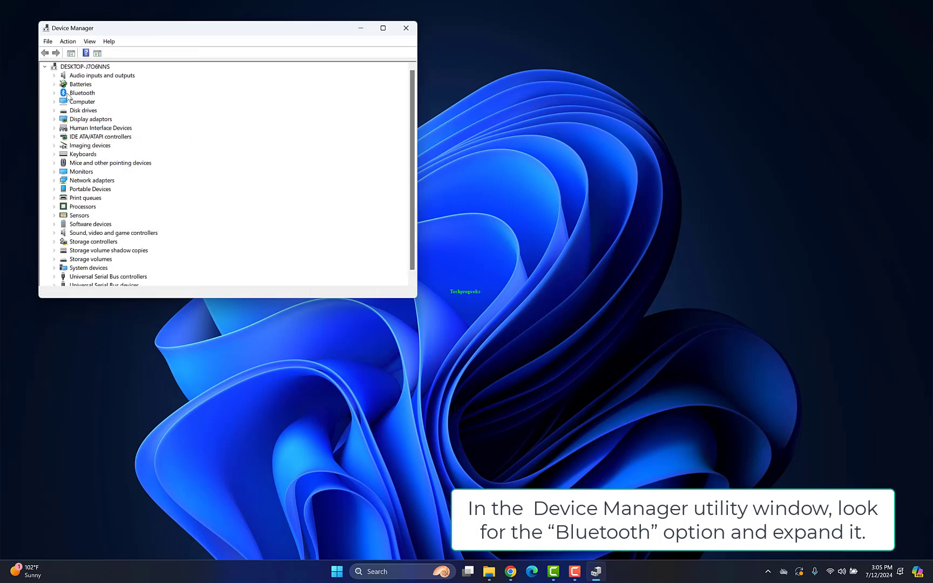
left_click(81, 93)
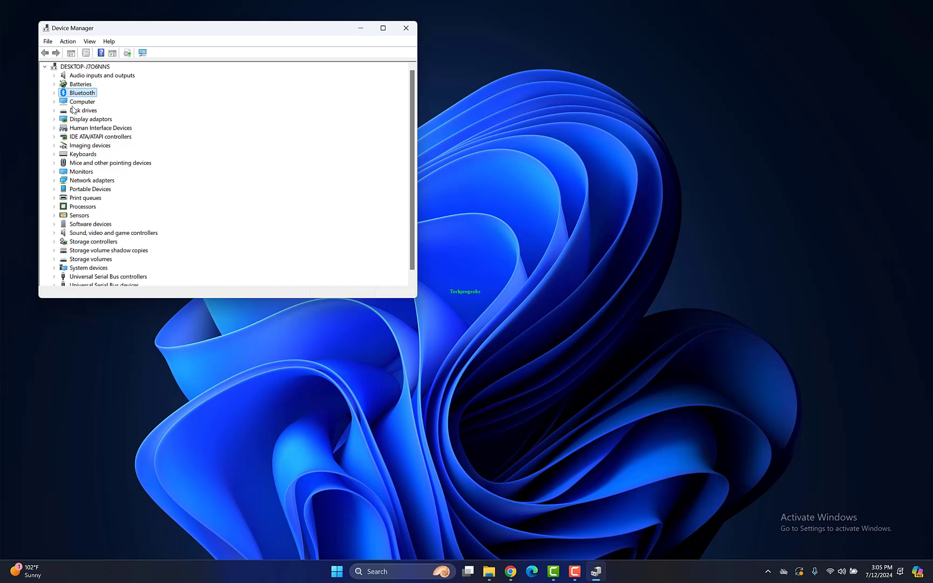
mouse_move(70, 112)
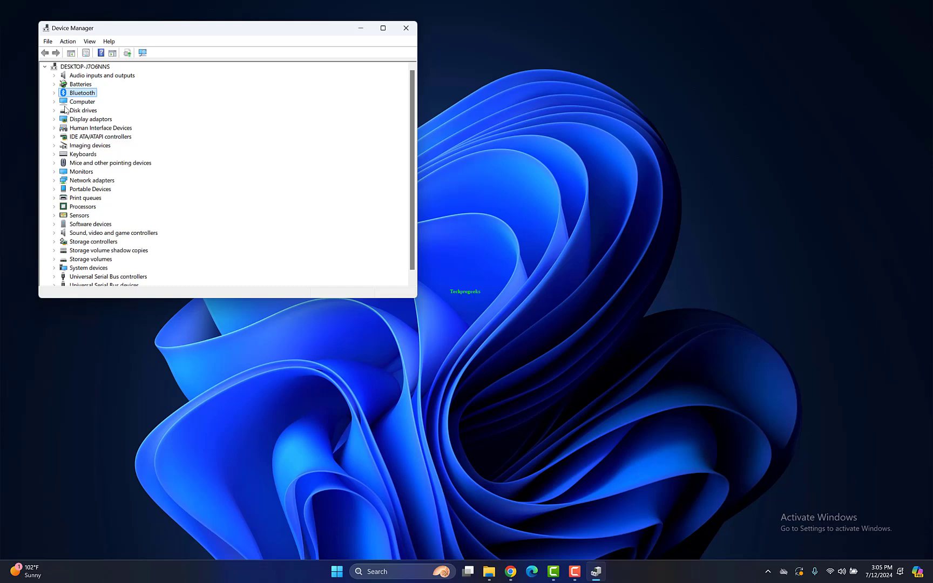
left_click(54, 92)
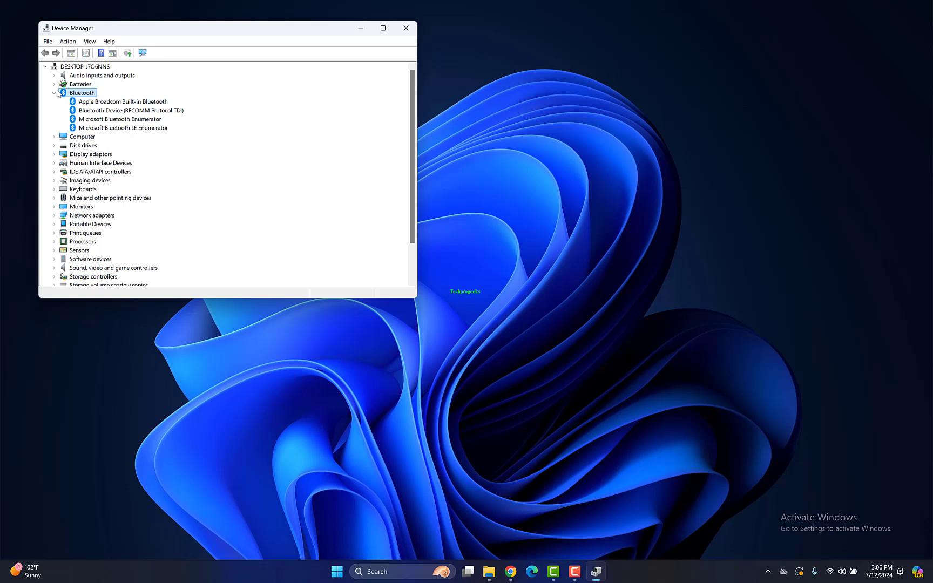
left_click(129, 110)
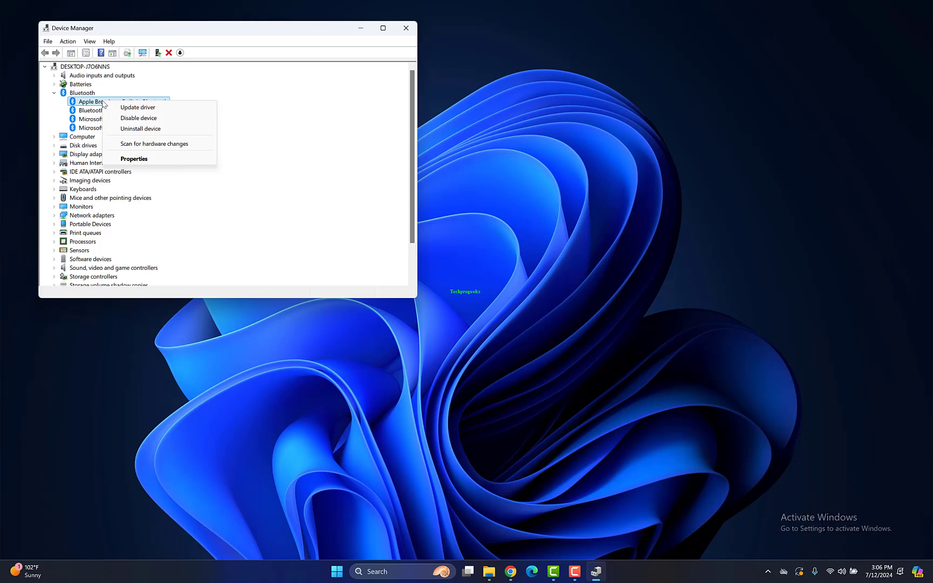
- Update the driver by picking Apple Broadcom Built-in Bluetooth from the computer's compatible drivers list
left_click(138, 107)
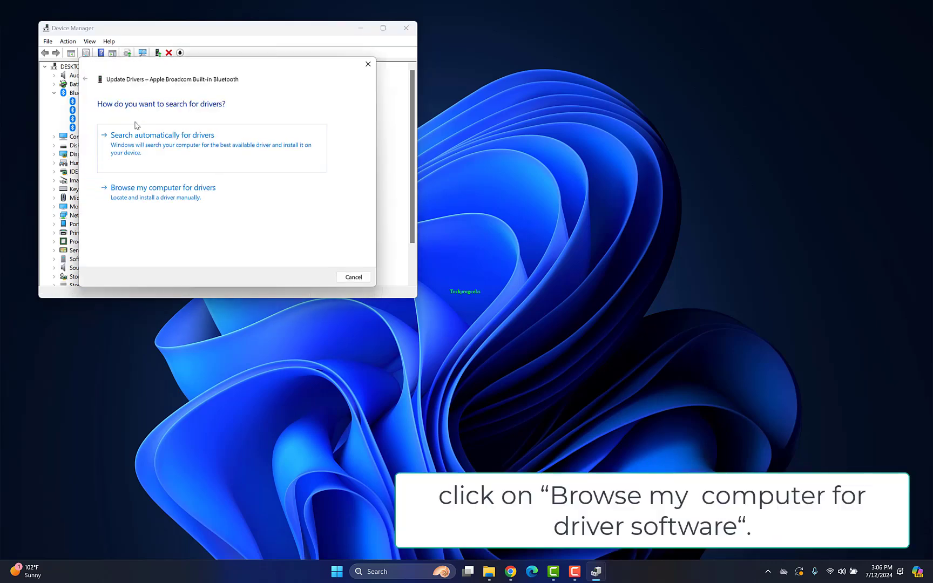
mouse_move(127, 162)
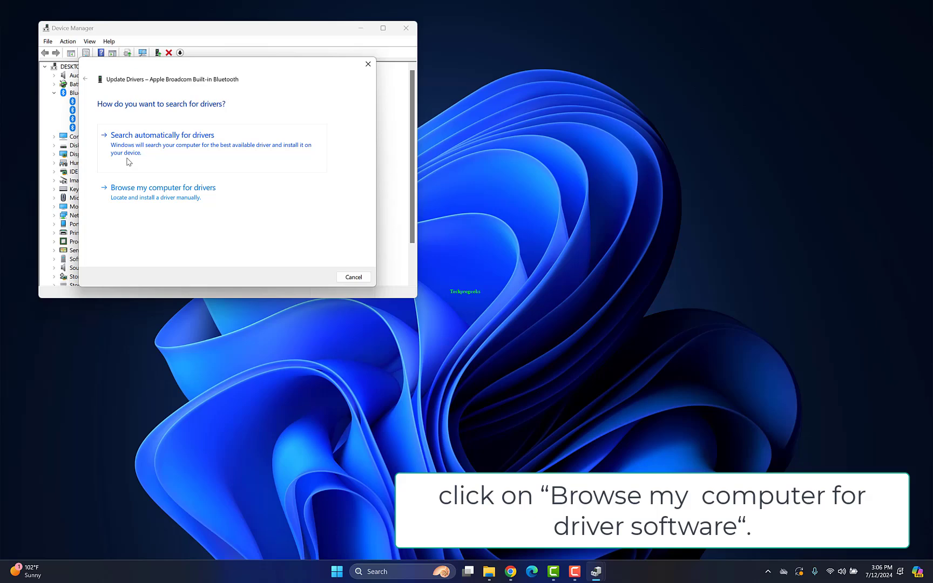
mouse_move(132, 258)
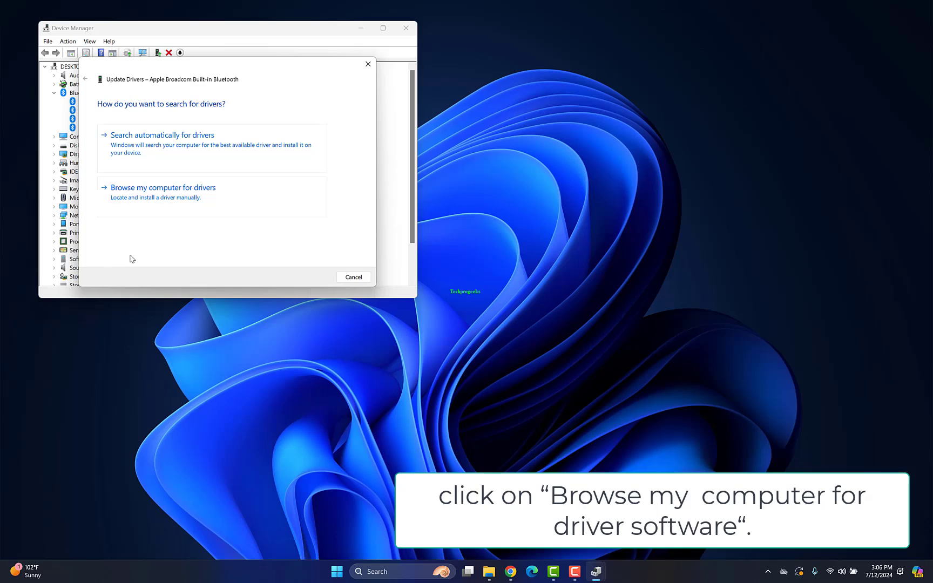
left_click(162, 187)
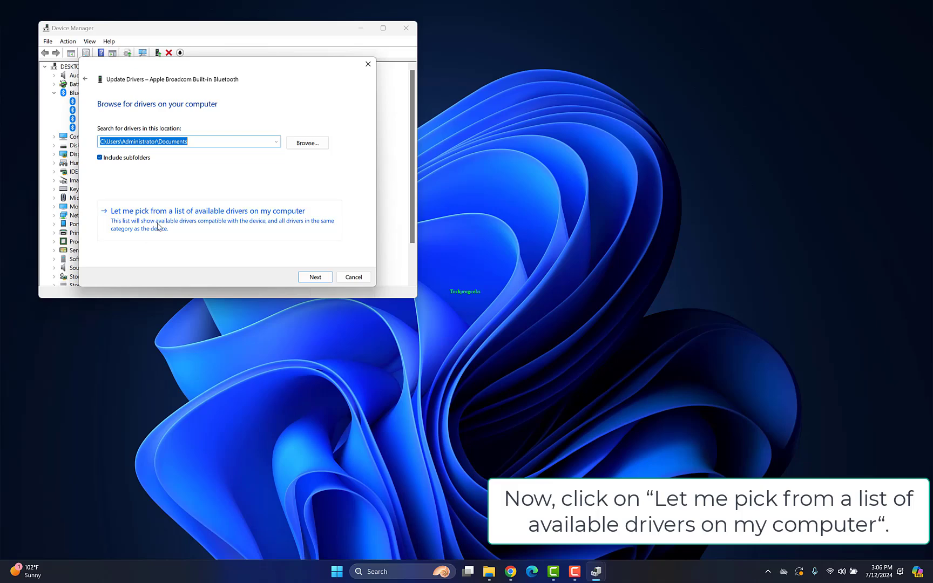
left_click(207, 210)
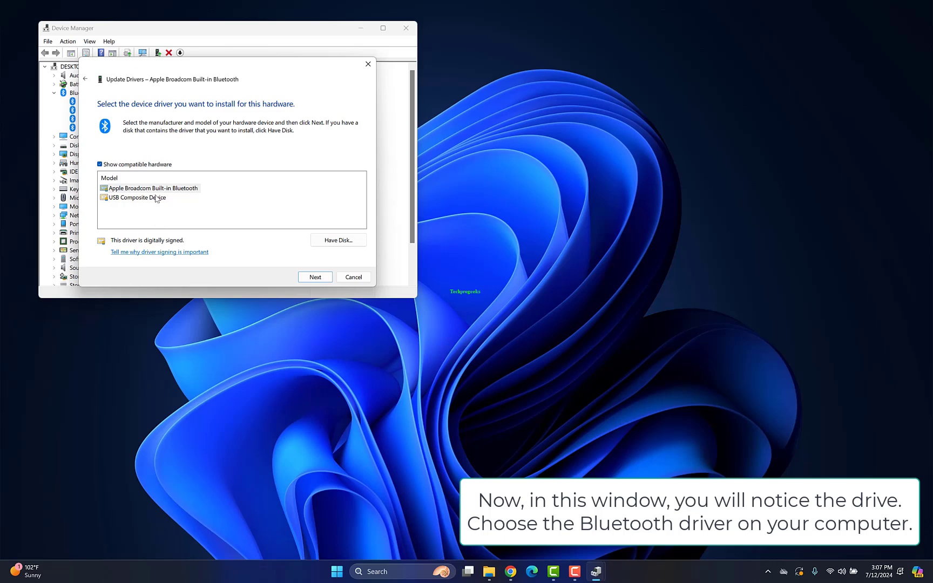
left_click(152, 188)
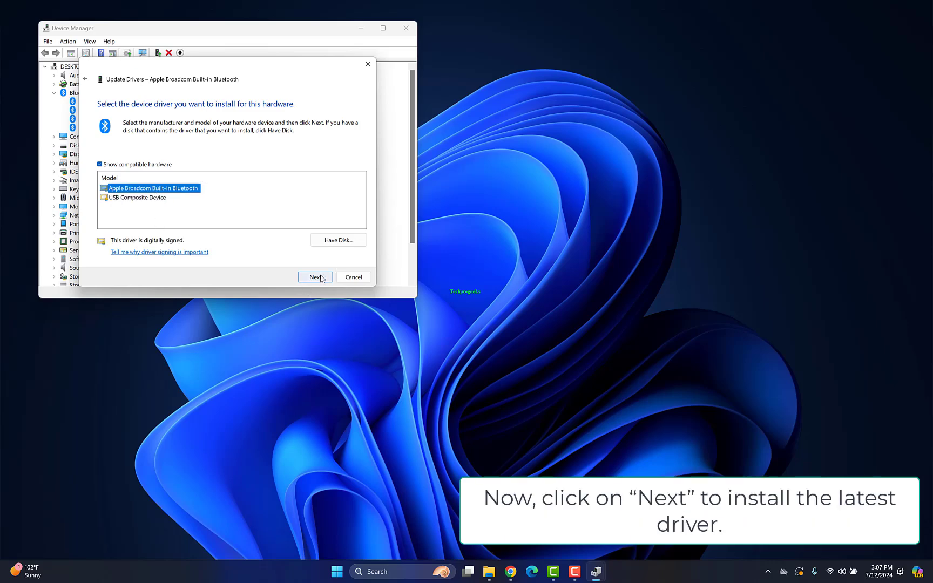
left_click(314, 277)
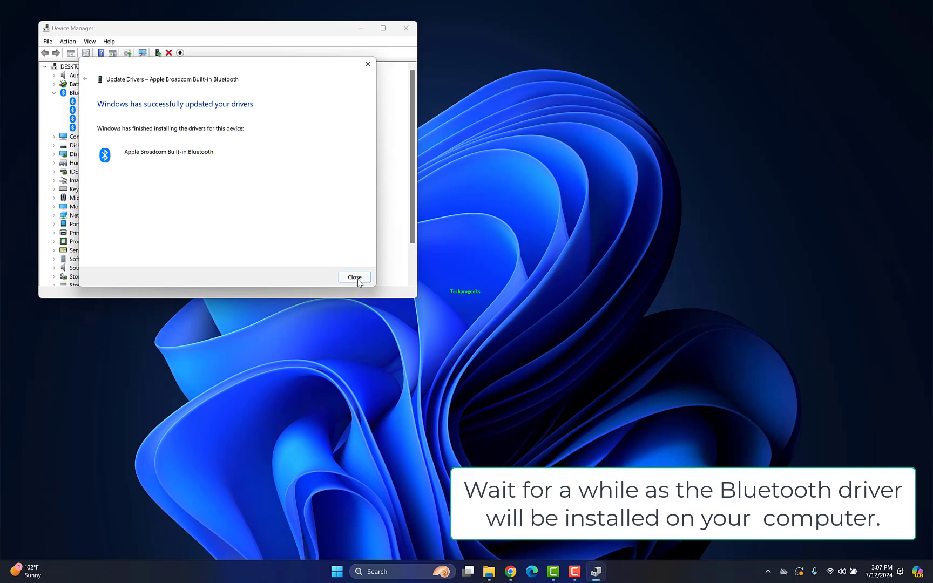
left_click(354, 276)
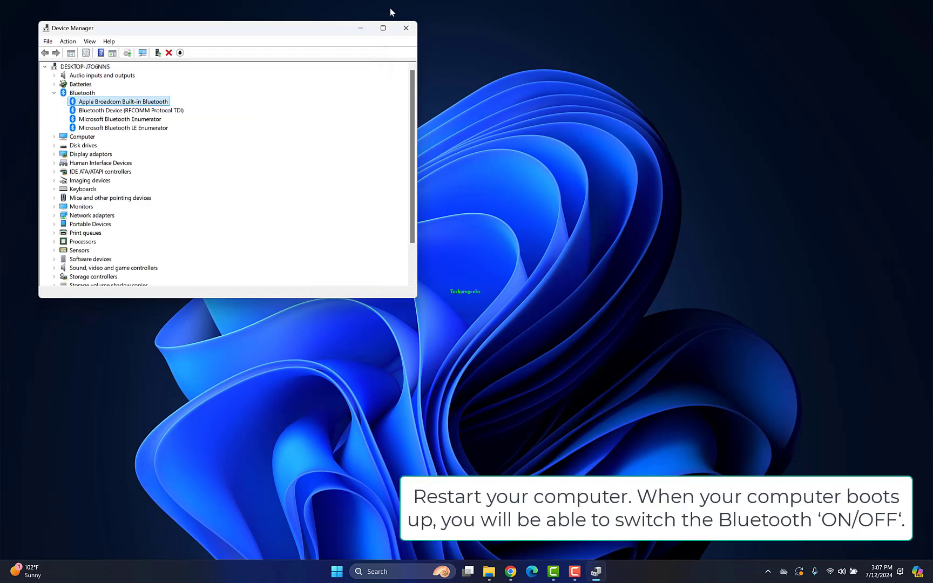
- Close Device Manager, restart the PC, then search Start for 'device Manager' again
left_click(406, 28)
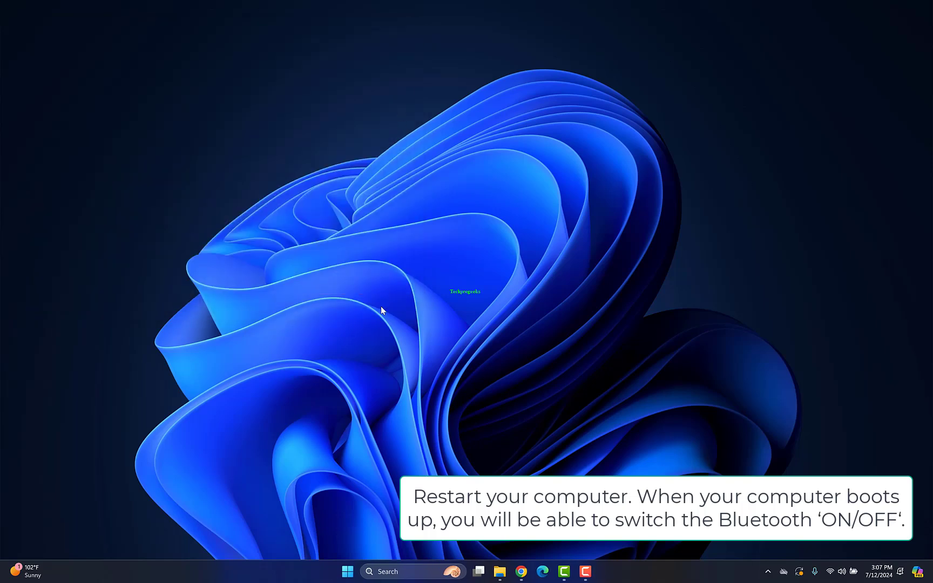
right_click(355, 571)
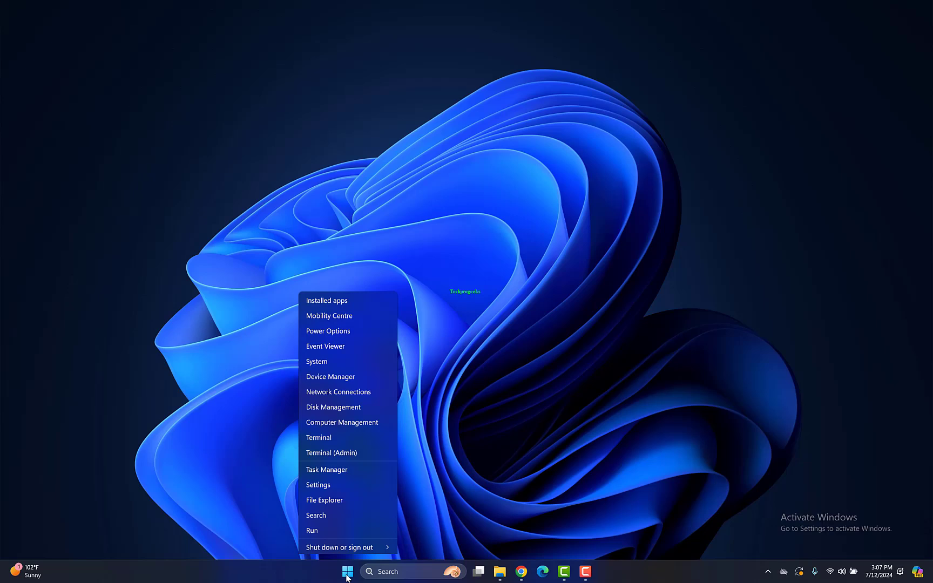
left_click(339, 530)
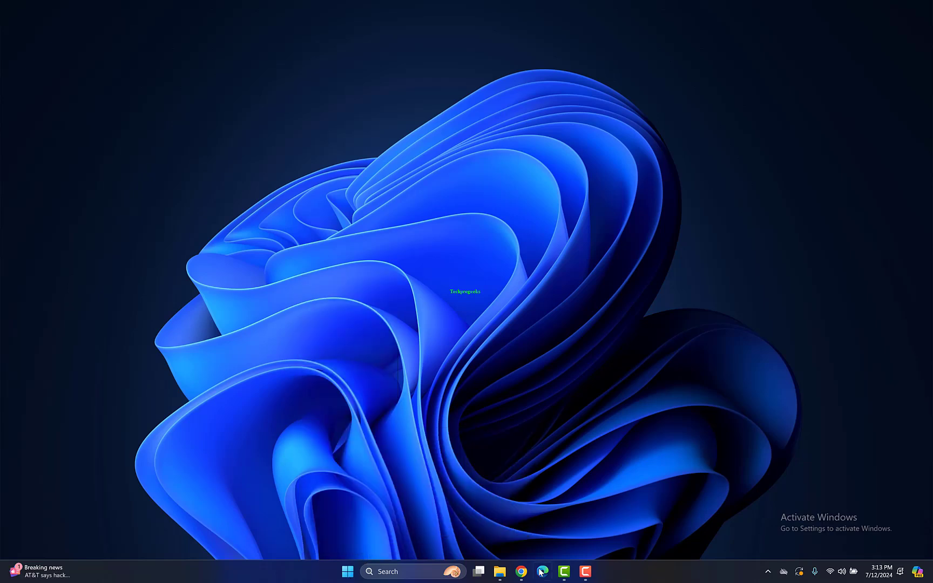
type("device Manager")
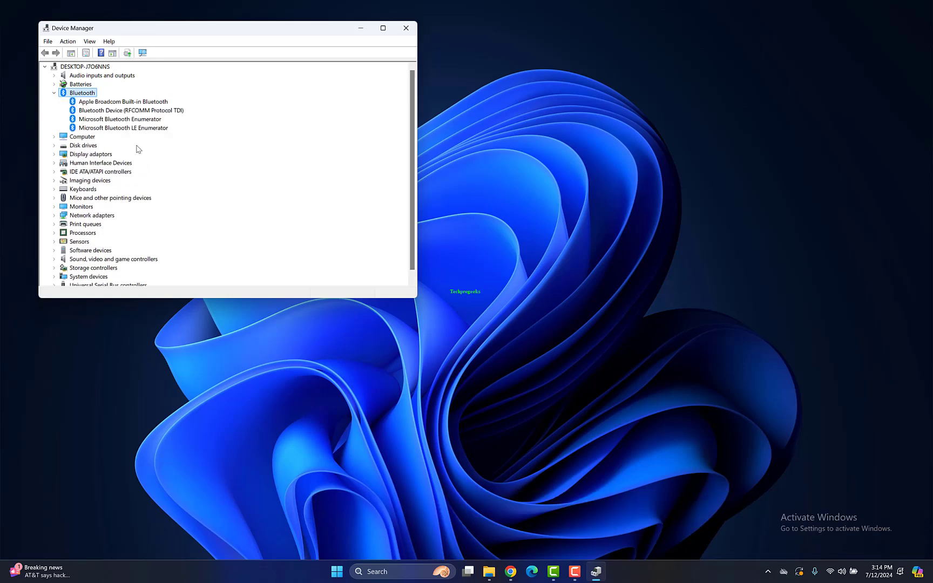
- Uninstall the Apple Broadcom Built-in Bluetooth adapter and confirm its removal
left_click(131, 110)
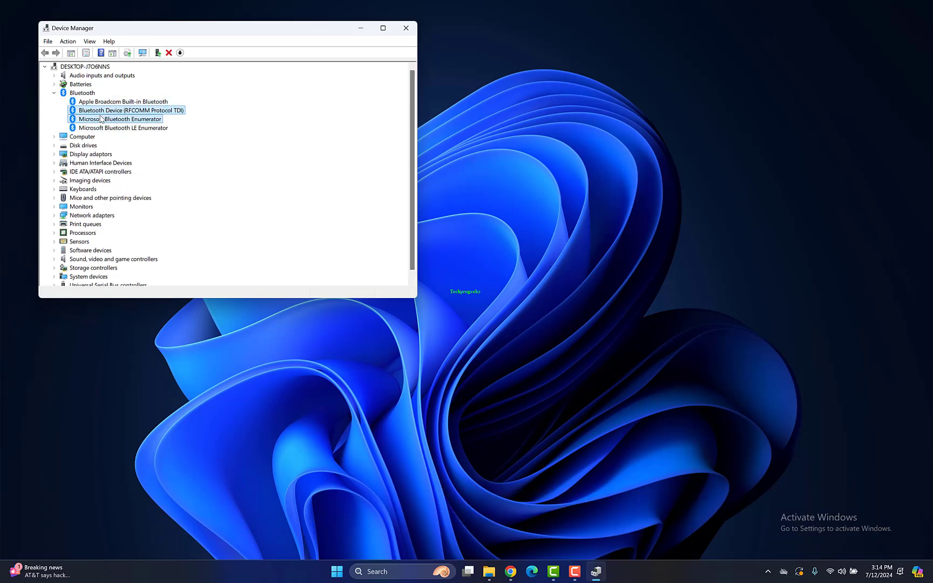
right_click(122, 102)
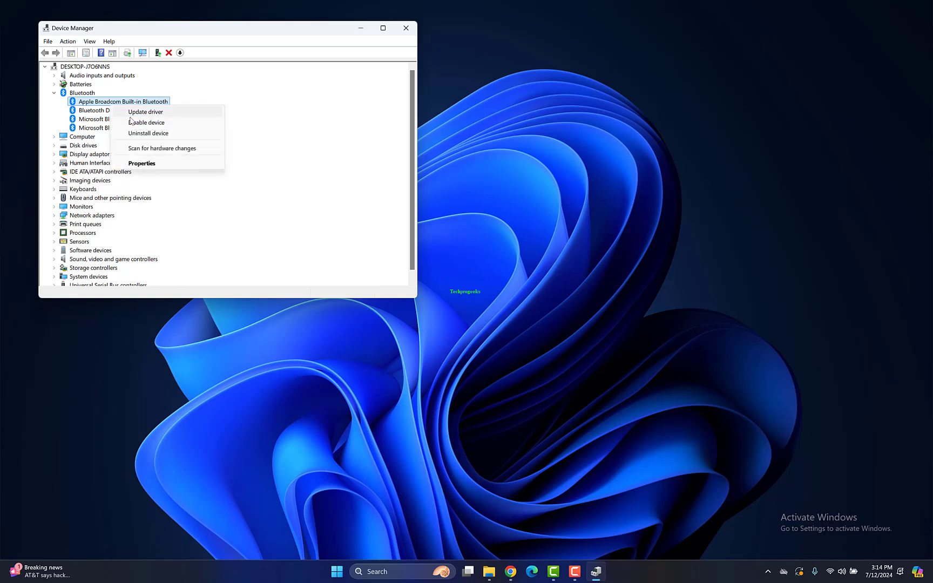
left_click(148, 133)
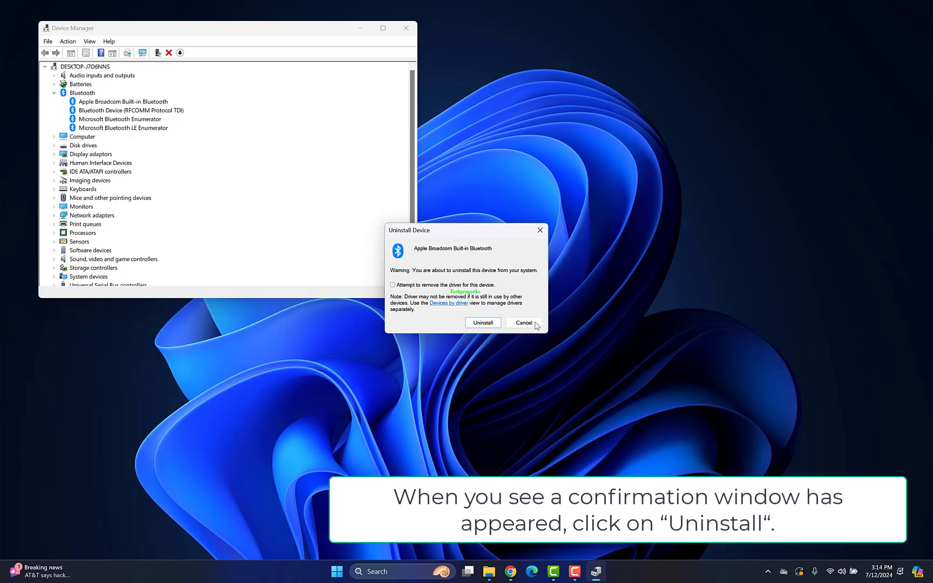
left_click(483, 323)
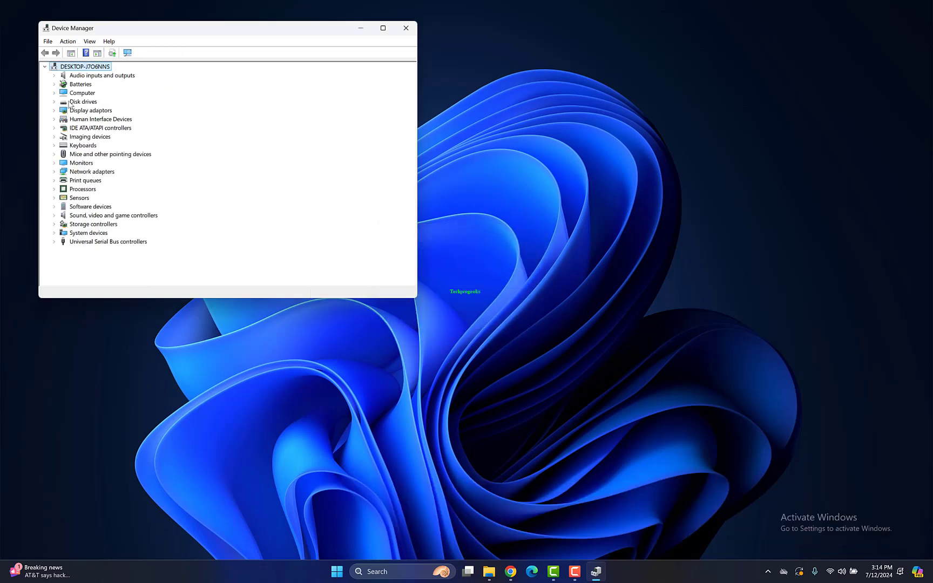
key("Win+r")
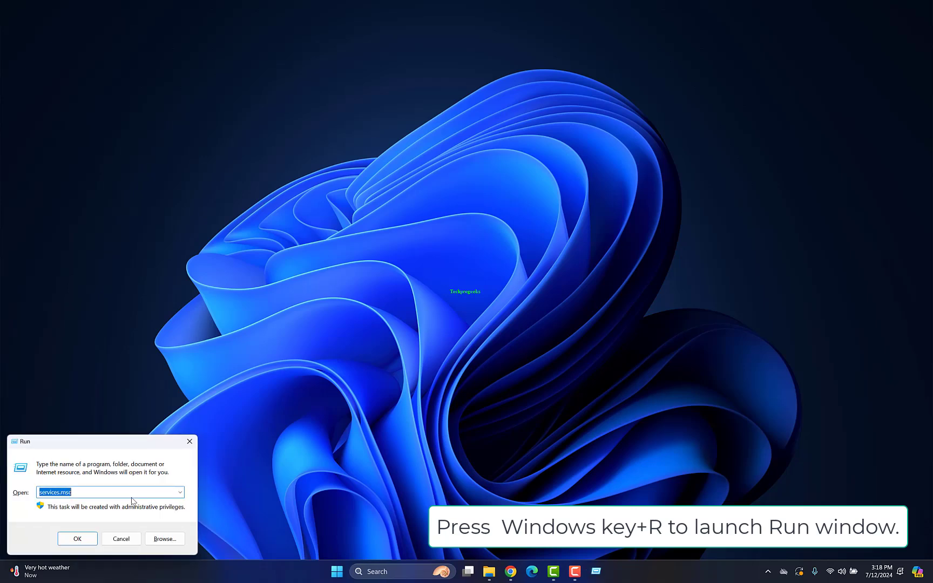
- Restart the computer so Windows reinstalls the removed Bluetooth adapter
type("app")
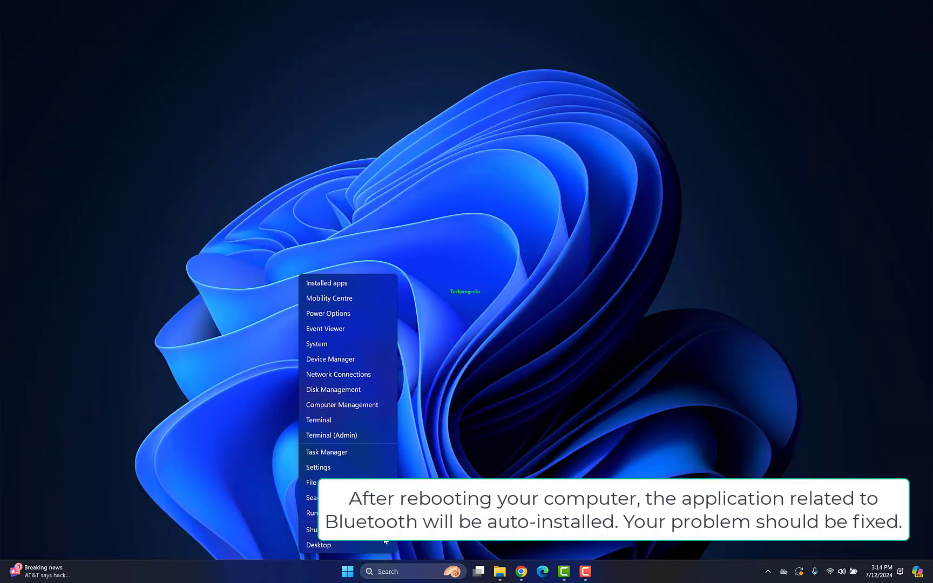
left_click(314, 530)
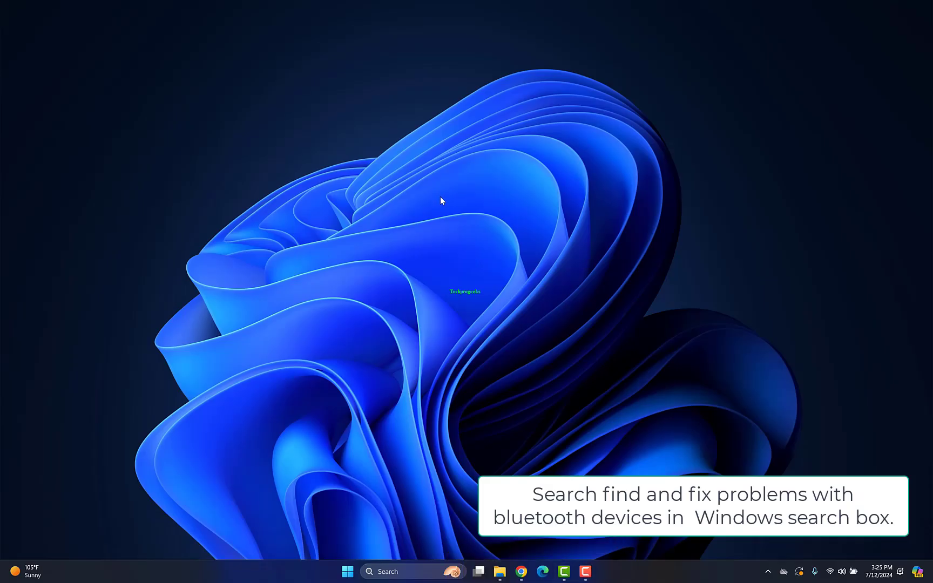
- Run the 'find and fix problems with bluetooth devices' troubleshooter to completion and close it
left_click(410, 571)
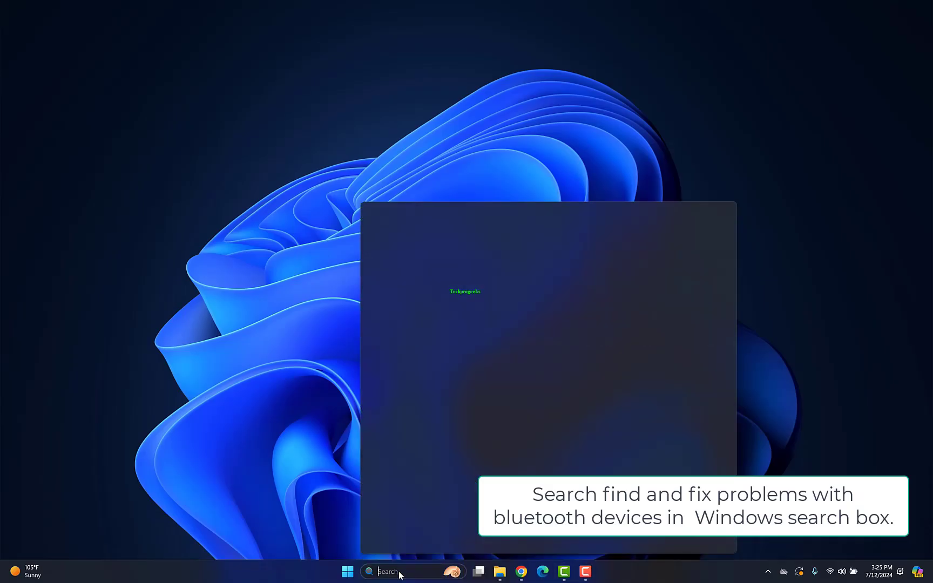
type("find and fix problems with bluetooth devices")
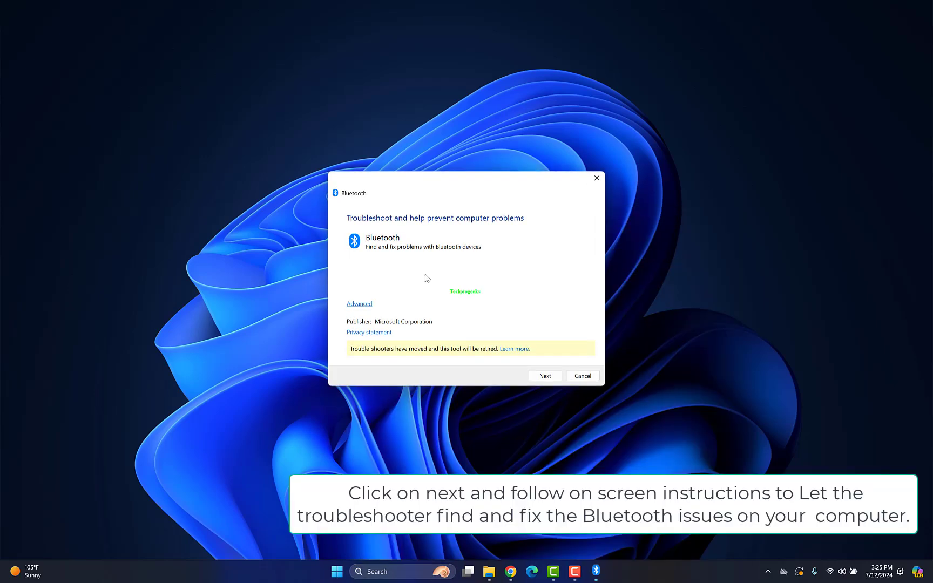
left_click(545, 376)
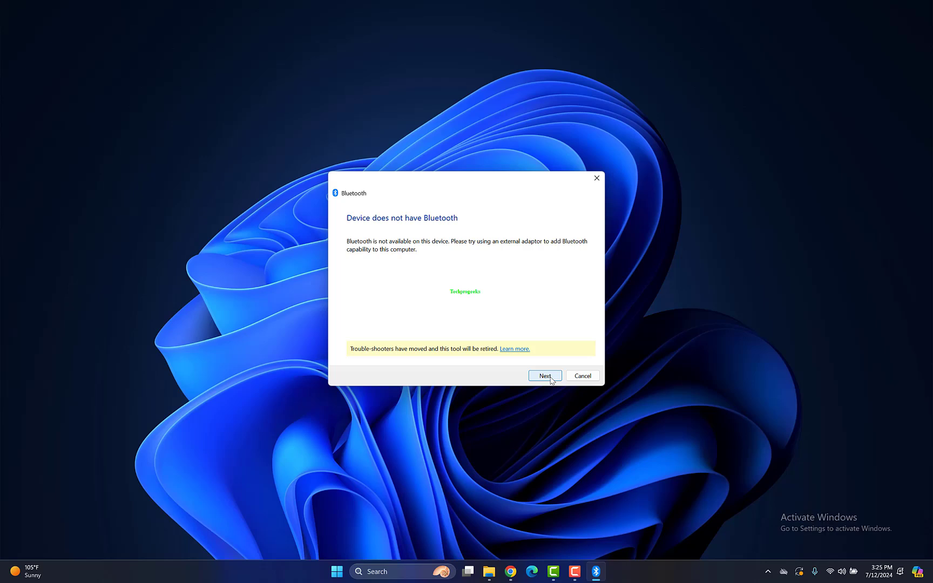
left_click(544, 376)
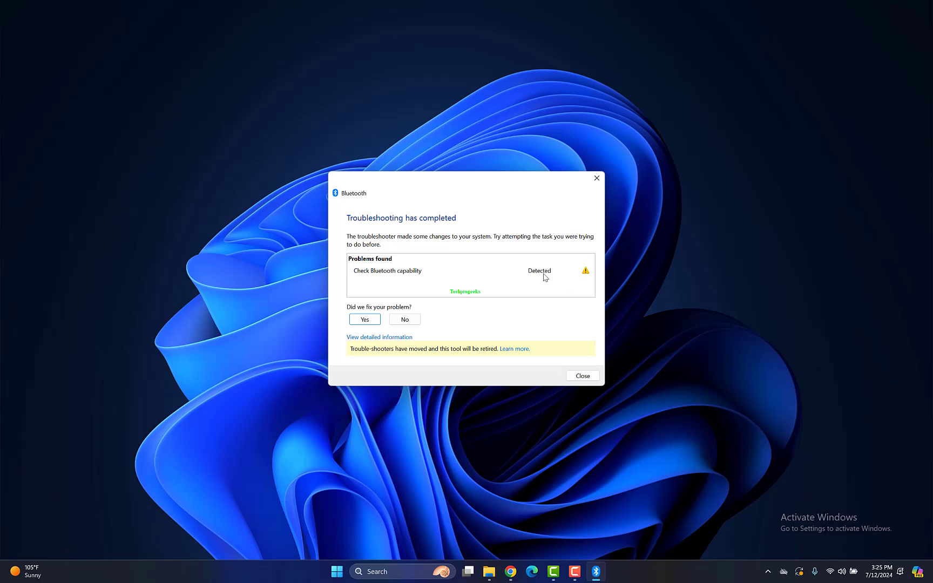
left_click(364, 320)
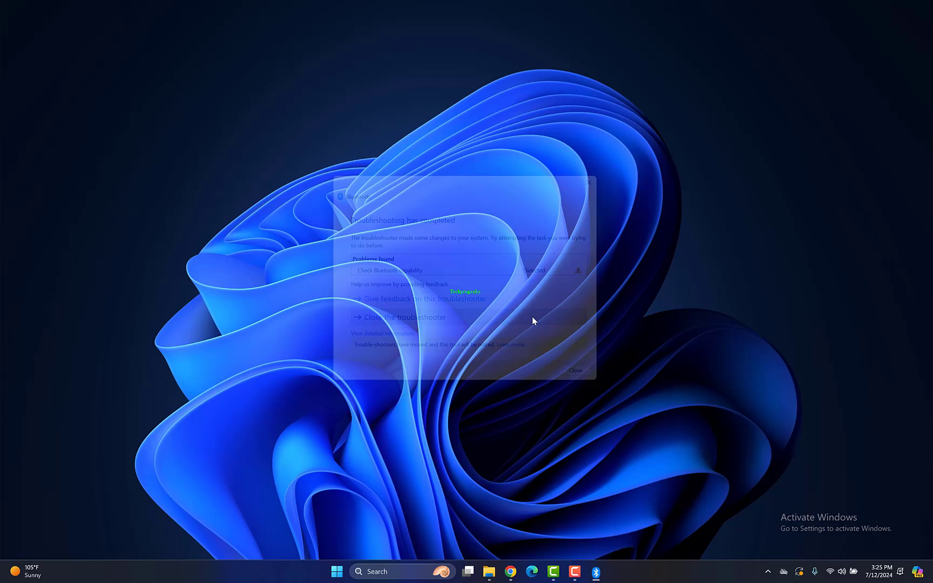
left_click(575, 370)
type("p")
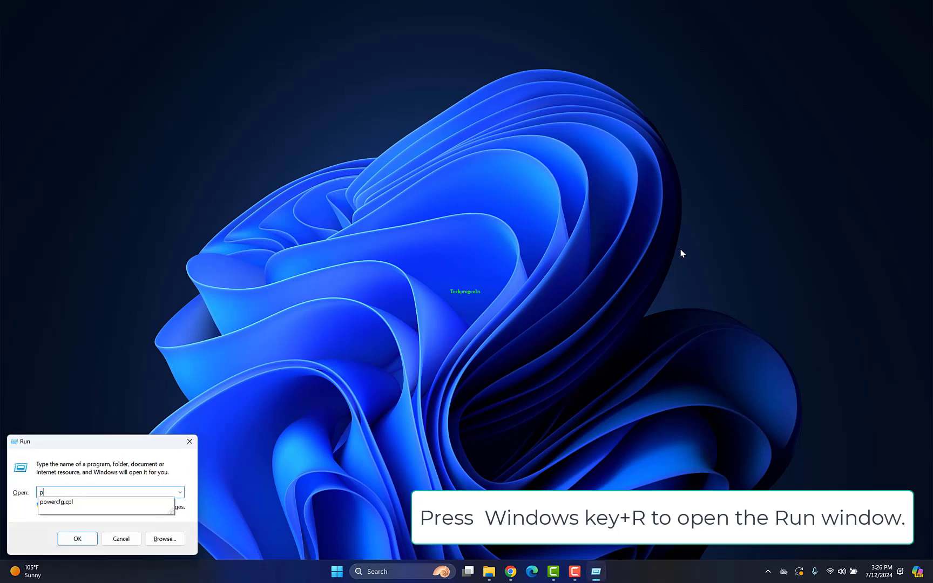
- Launch powercfg.cpl from the Run box to reach Power Options
type("ow")
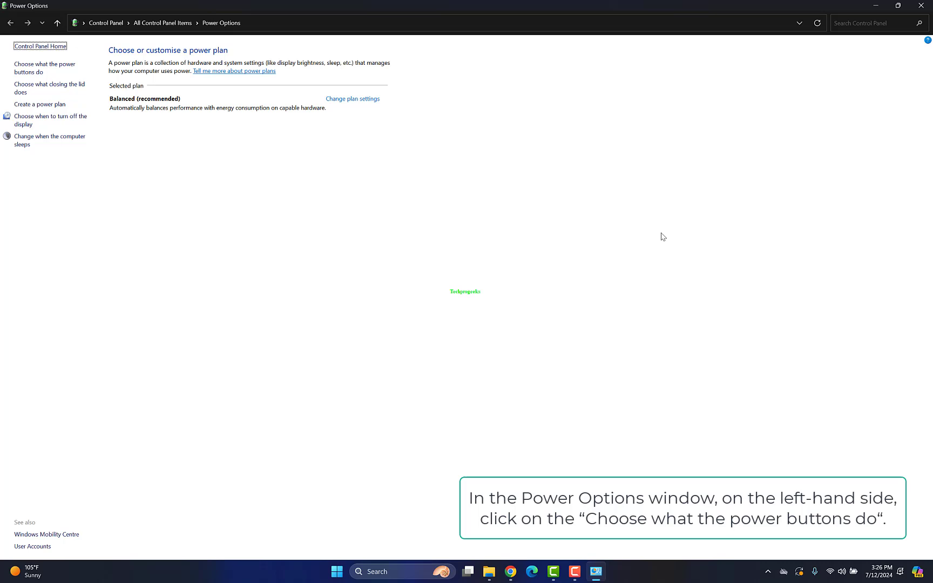
- Unlock the shutdown settings, toggle fast start-up off and back on, and save changes
left_click(44, 68)
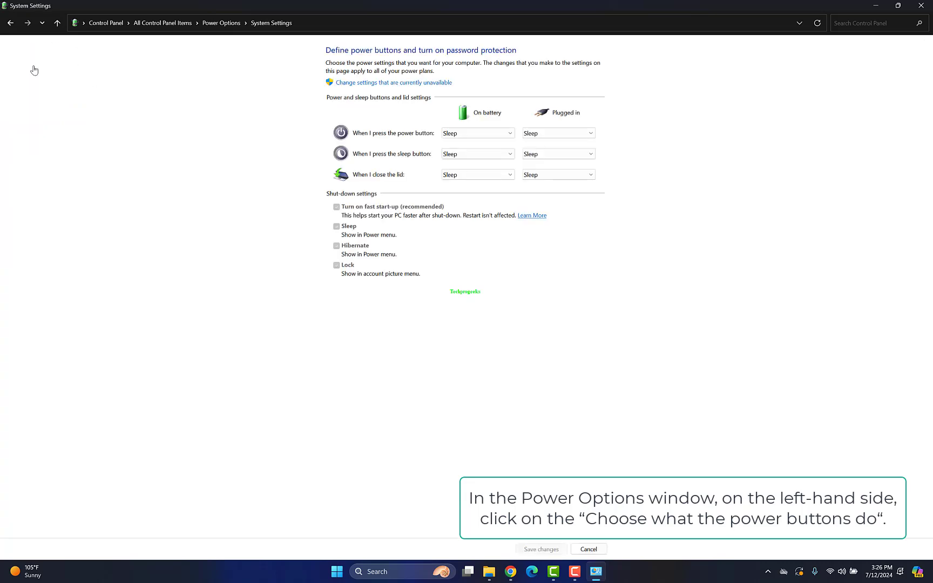
mouse_move(404, 88)
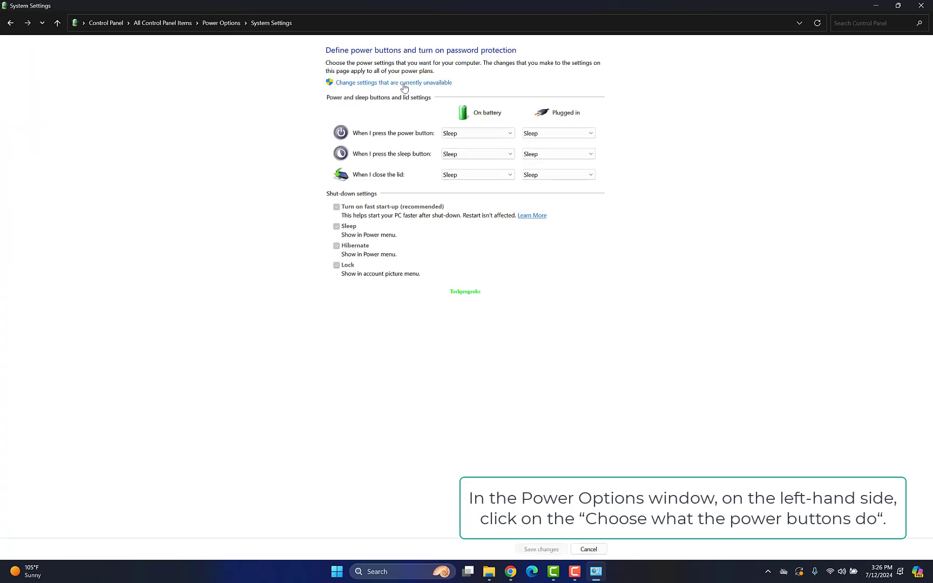
left_click(393, 82)
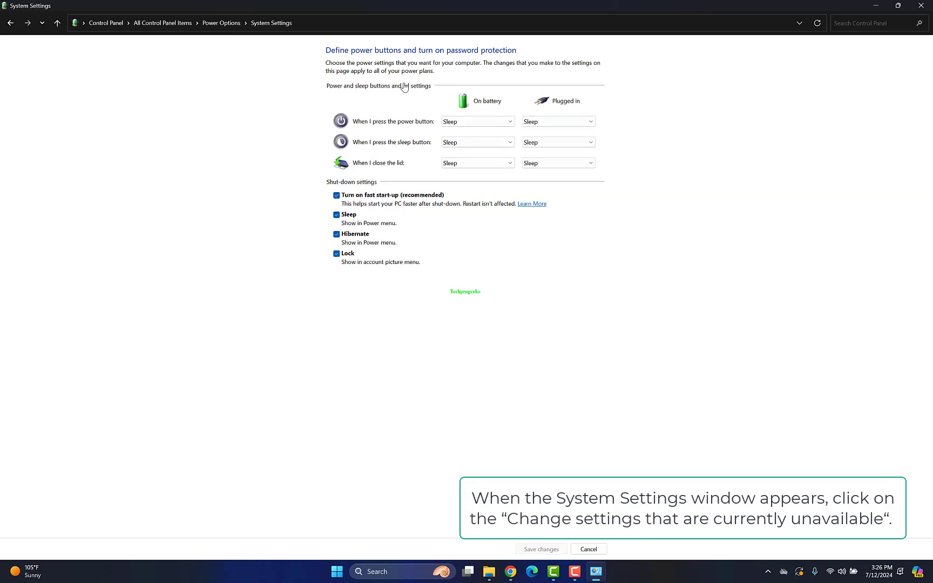
mouse_move(354, 198)
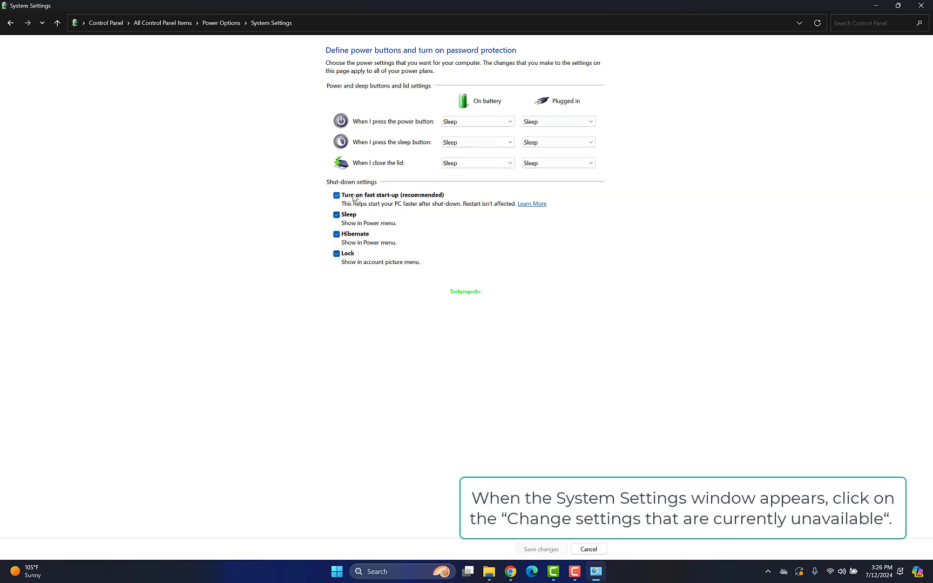
left_click(335, 195)
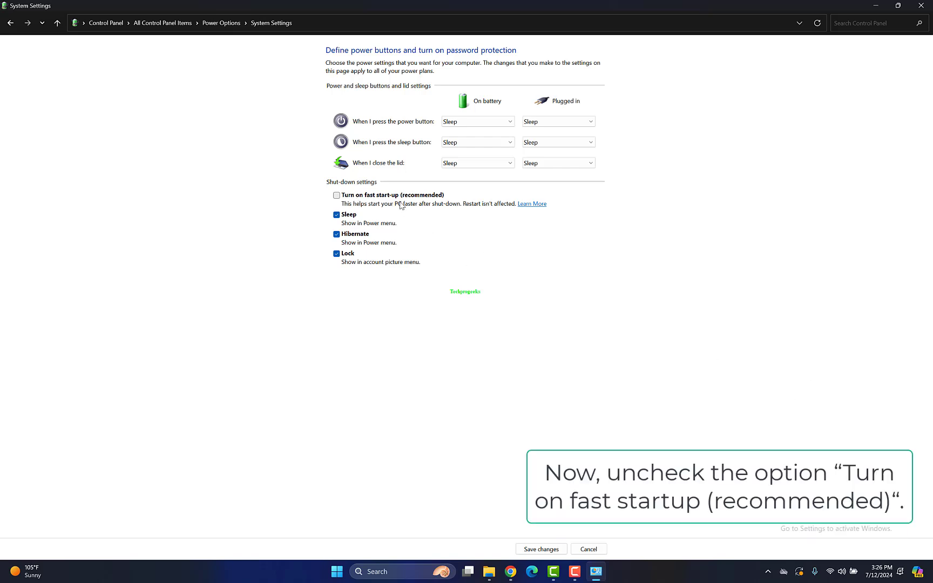
left_click(336, 196)
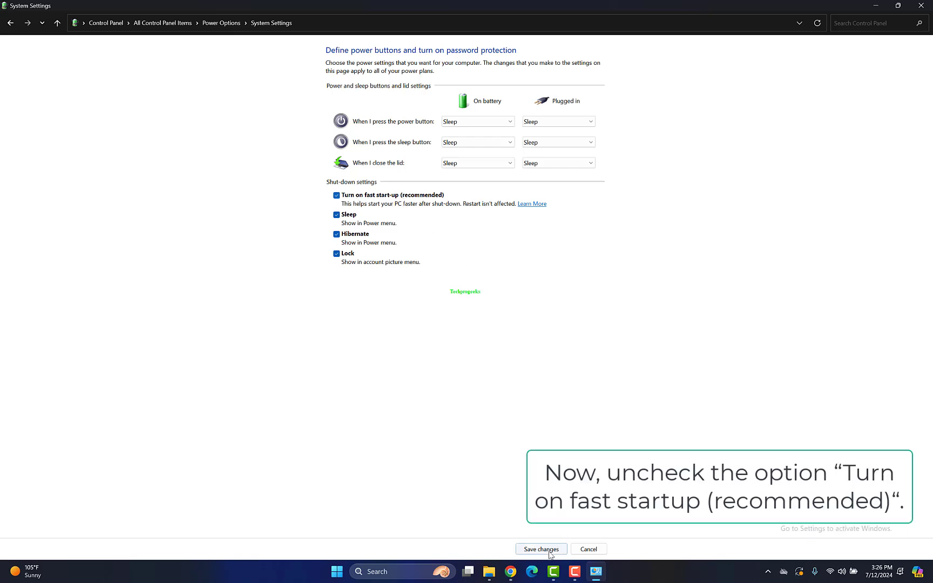
left_click(540, 550)
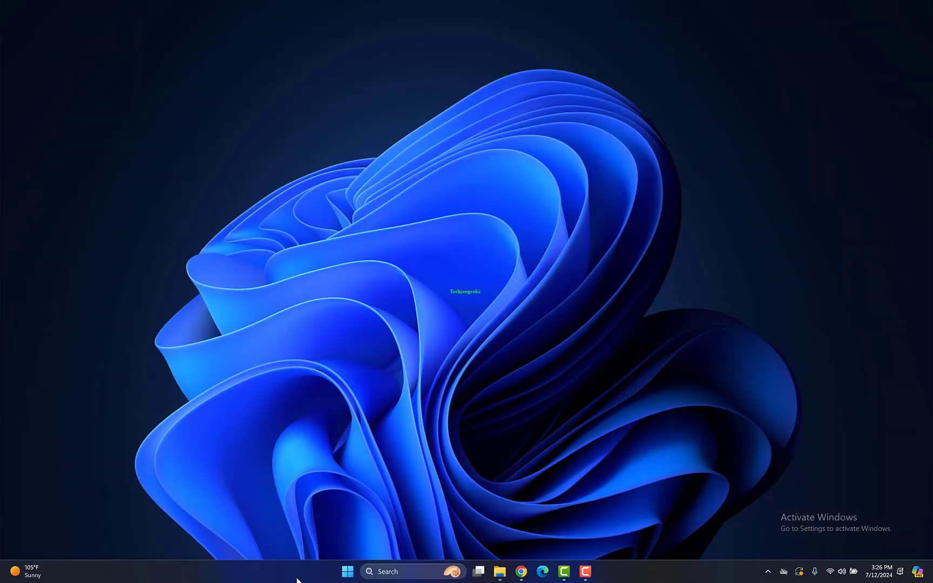
- Start a new Google Chrome window from the taskbar
right_click(347, 572)
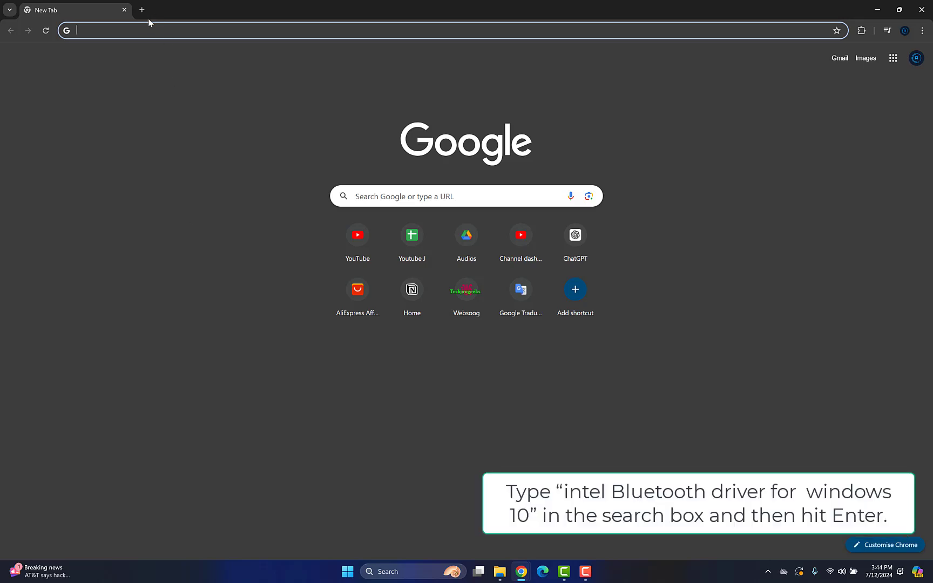
- Search 'intel Bluetooth driver for' and land on Intel's Wireless Bluetooth Drivers page
type("intel Bluetooth driver for windows 11")
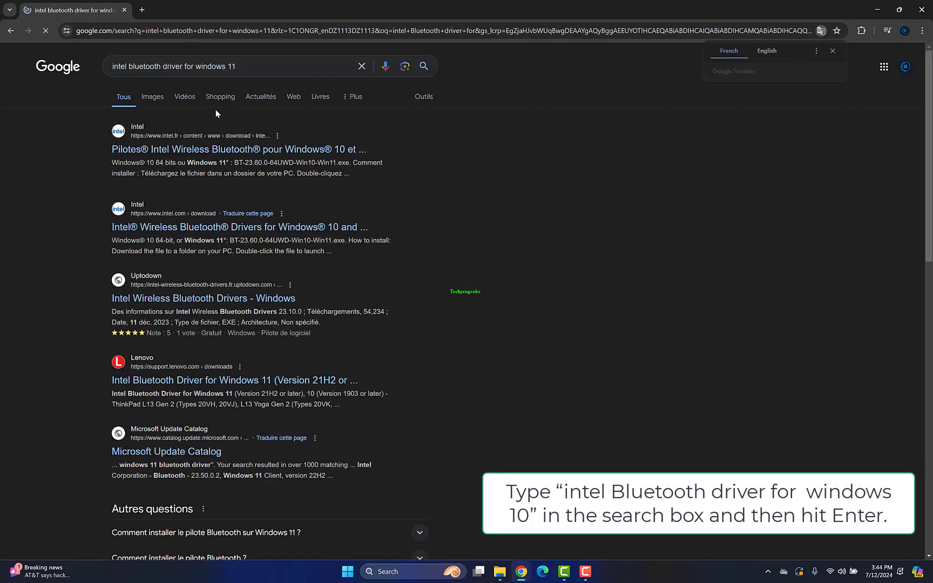
mouse_move(240, 227)
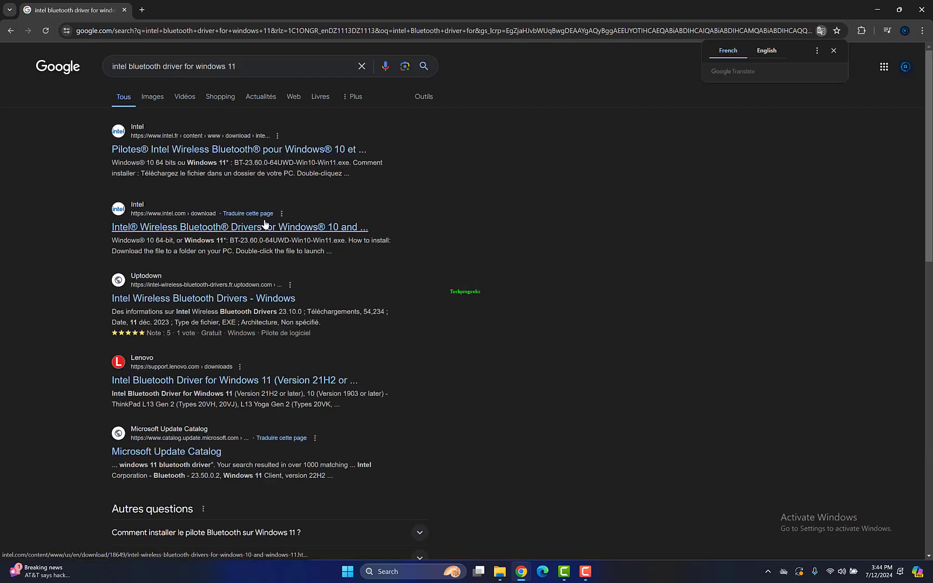
left_click(240, 227)
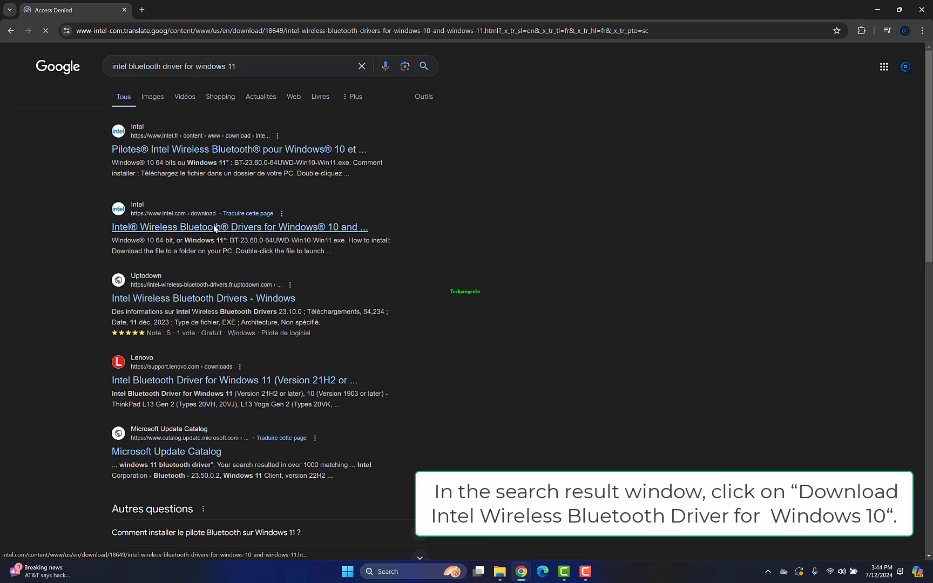
left_click(237, 227)
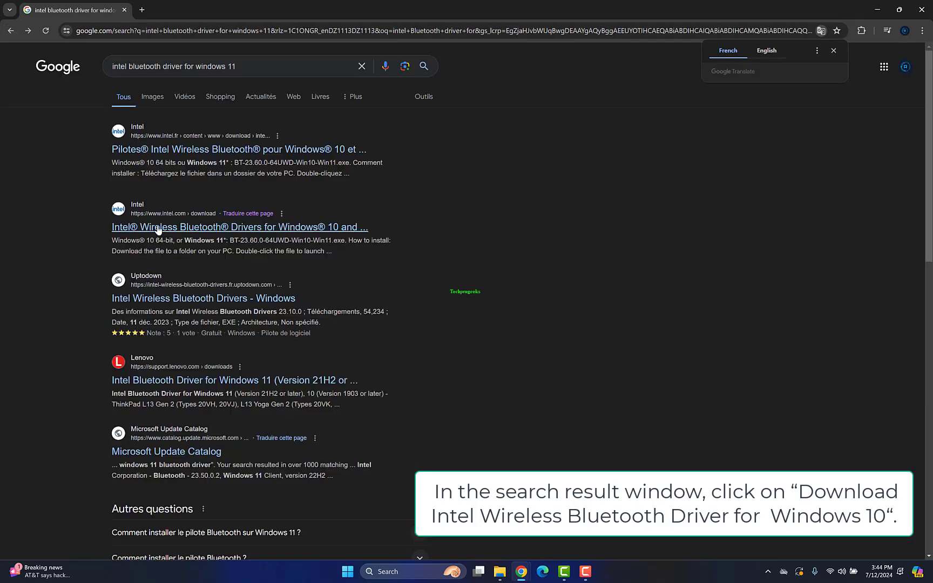
left_click(239, 226)
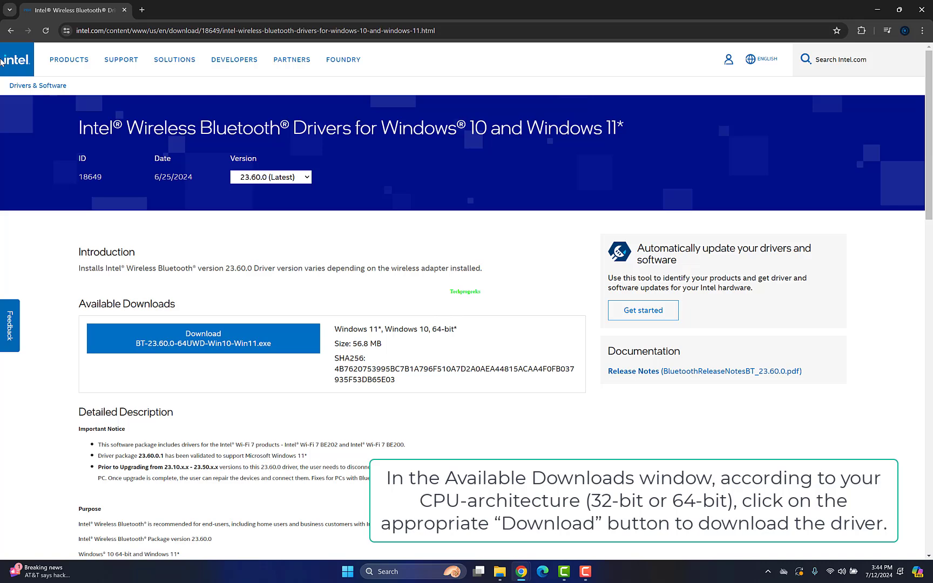
- Download the BT-23.60.0 64-bit driver after accepting Intel's license, then launch the installer
left_click(202, 338)
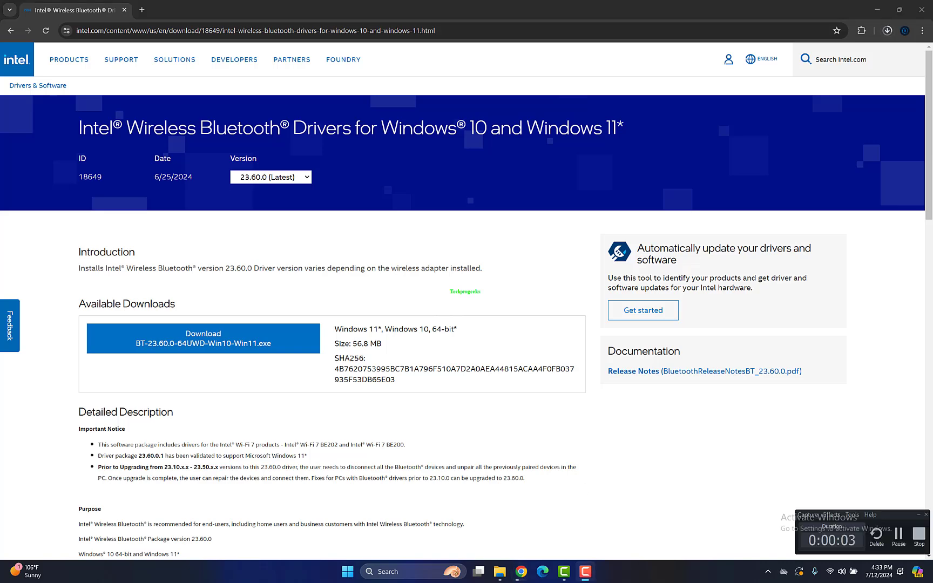
left_click(202, 338)
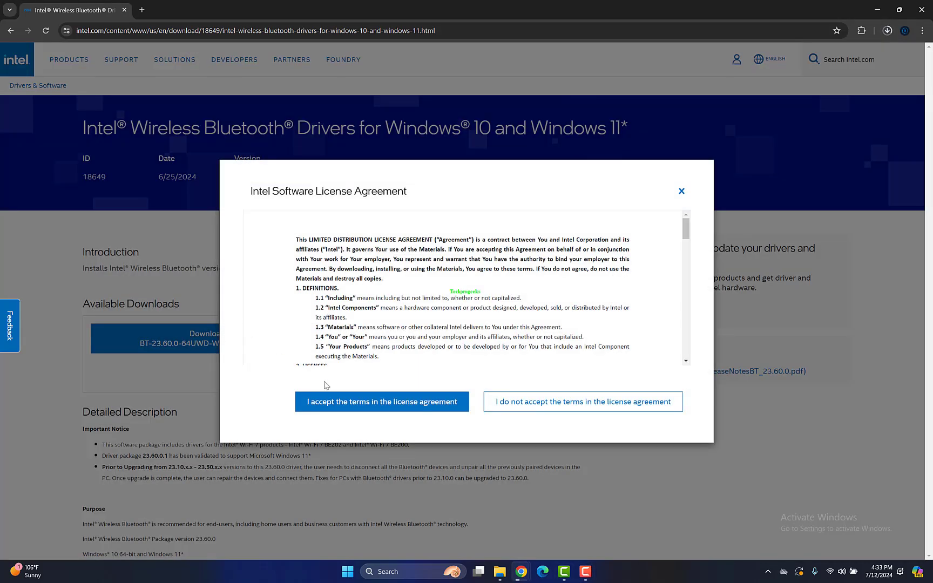
left_click(382, 402)
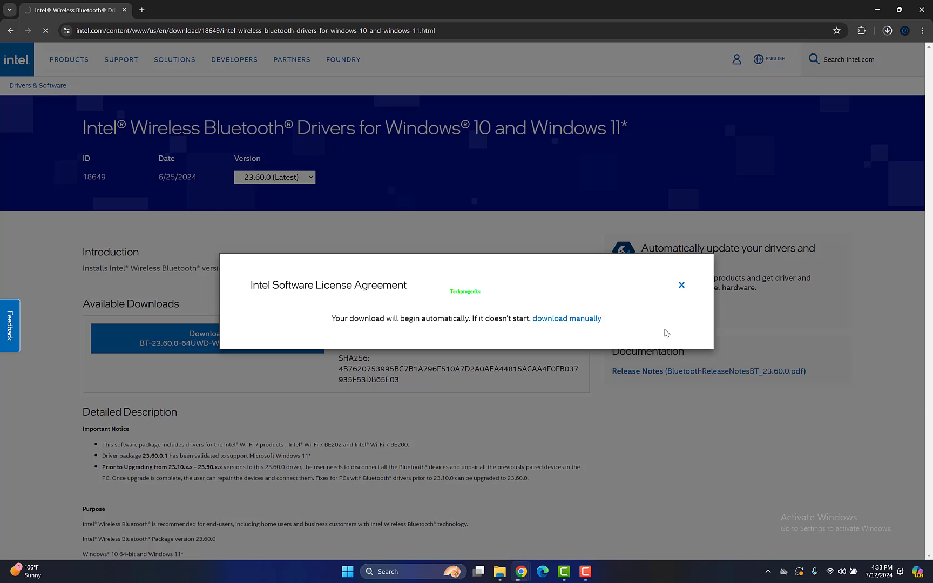
mouse_move(868, 61)
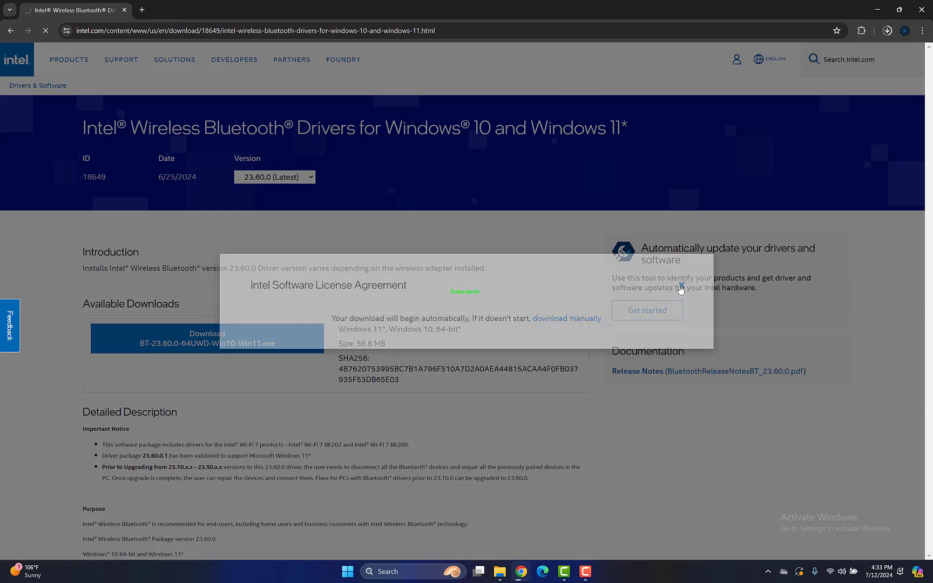
left_click(888, 31)
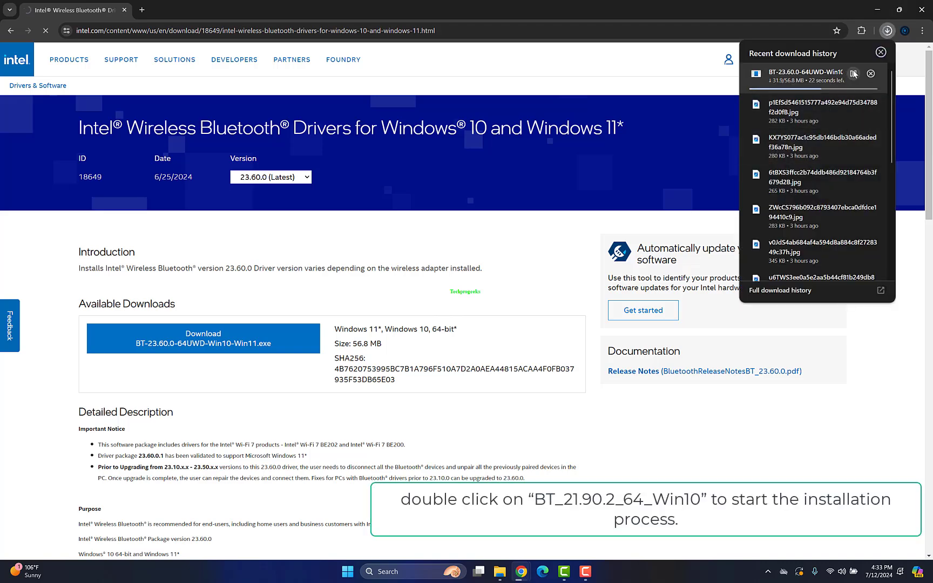
left_click(881, 52)
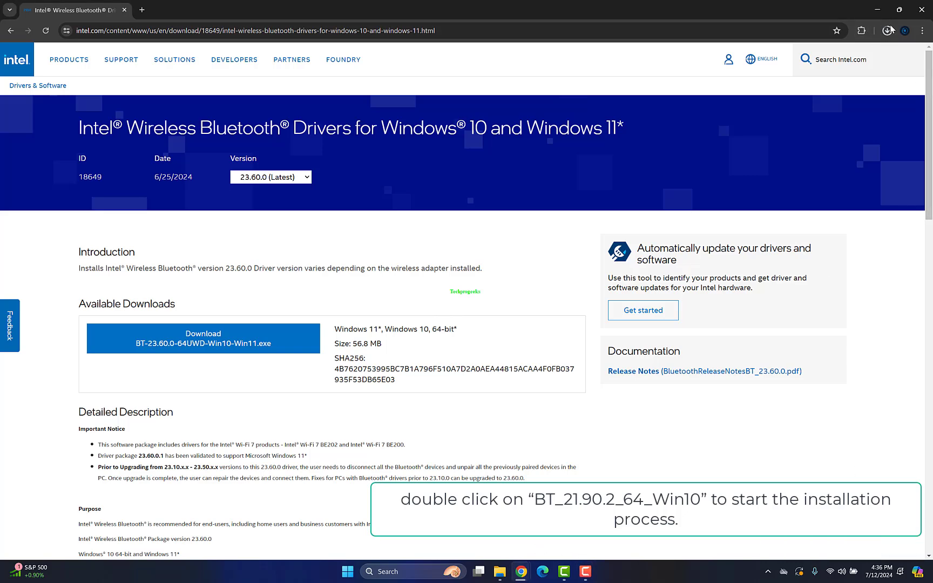
left_click(888, 31)
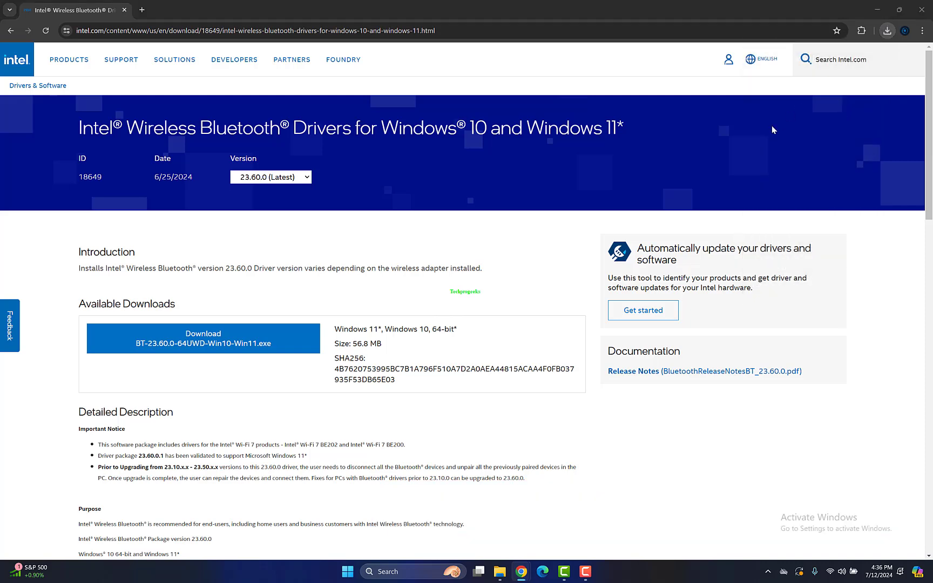
mouse_move(449, 346)
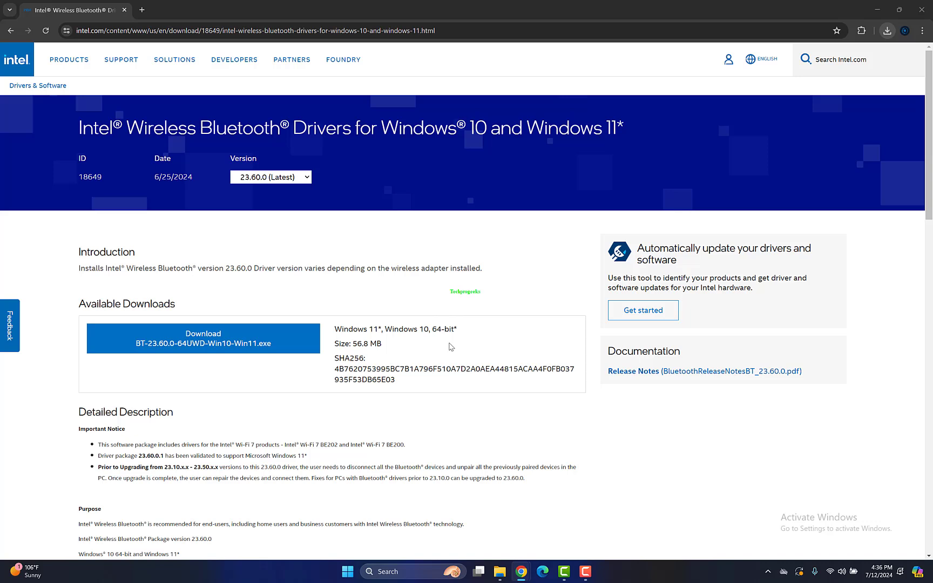
mouse_move(547, 448)
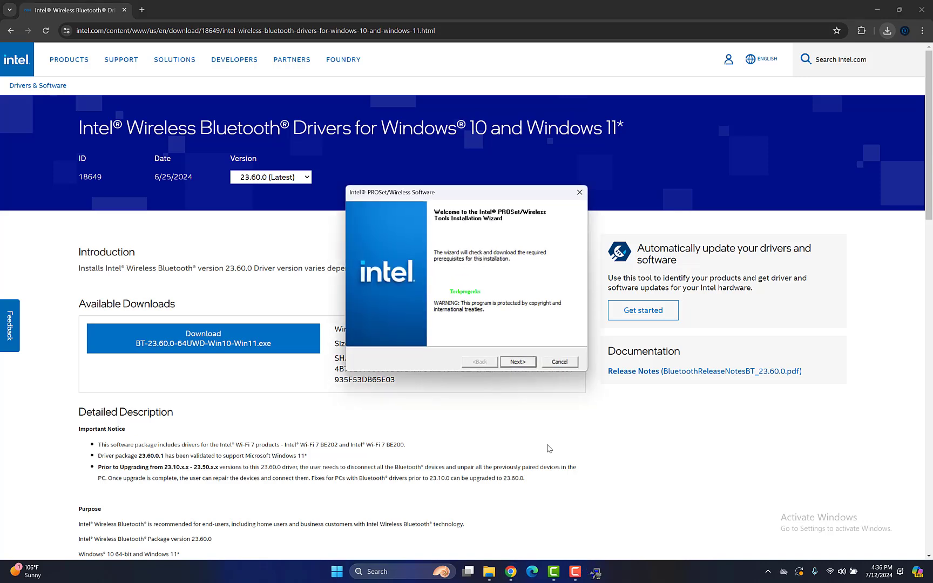
- Complete the Intel Wireless Bluetooth Setup wizard with a Typical install and close it
left_click(517, 361)
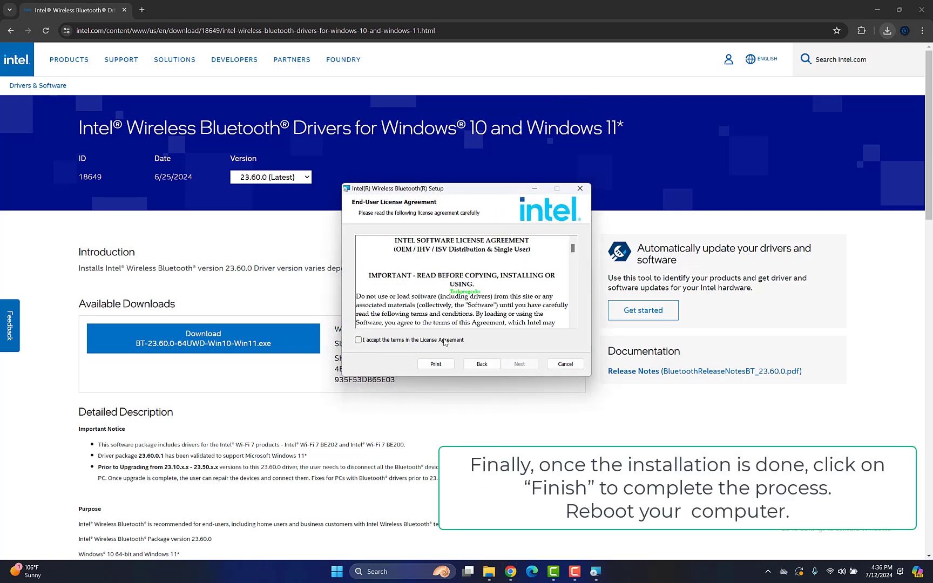
left_click(518, 364)
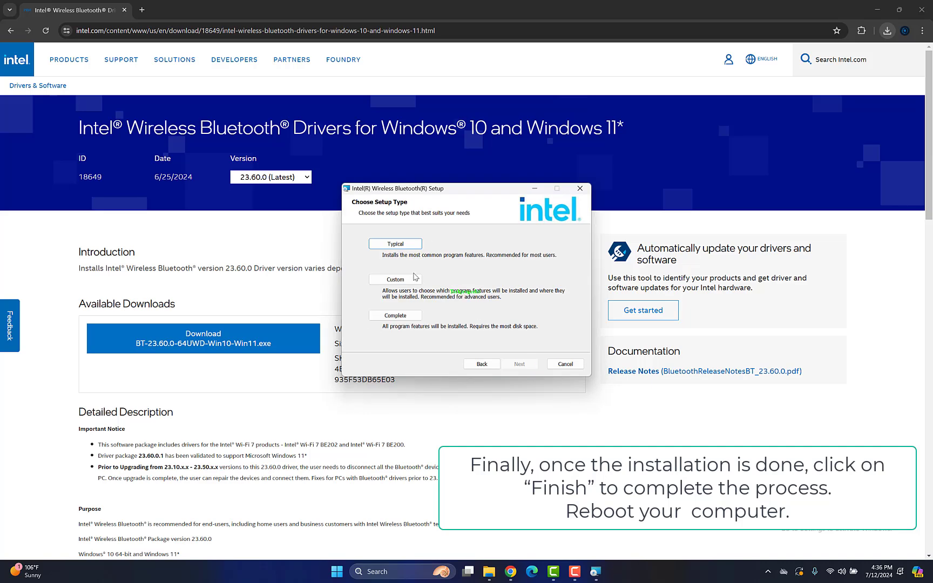
left_click(394, 243)
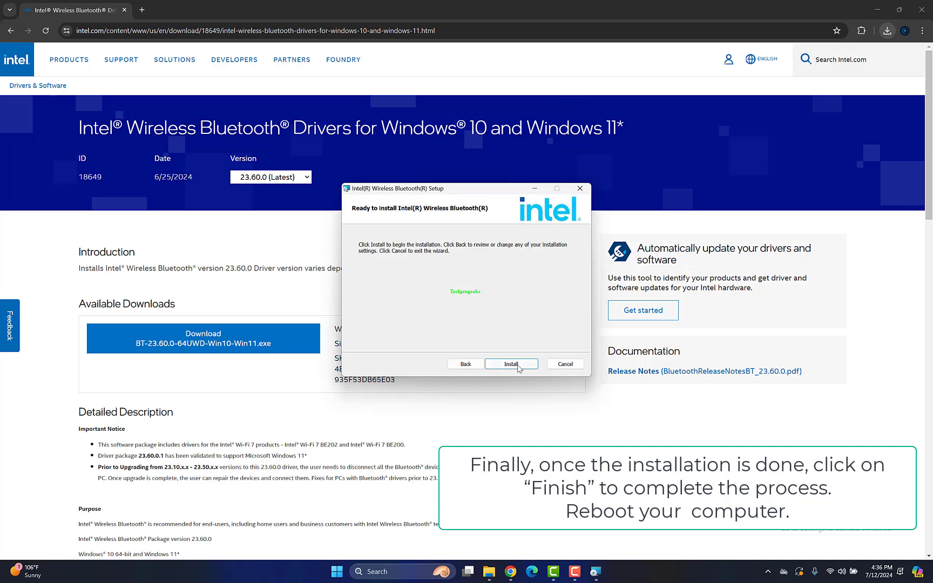
left_click(511, 364)
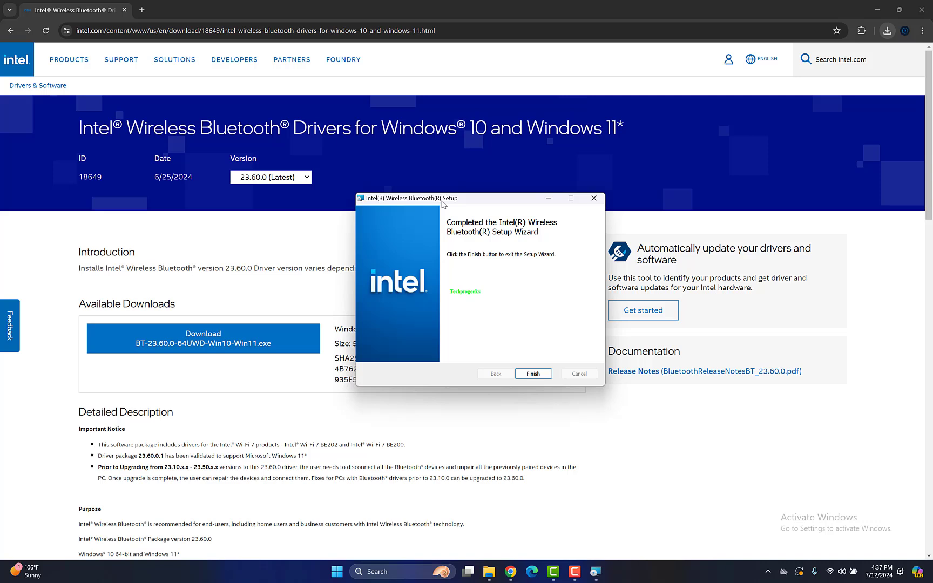
left_click(532, 372)
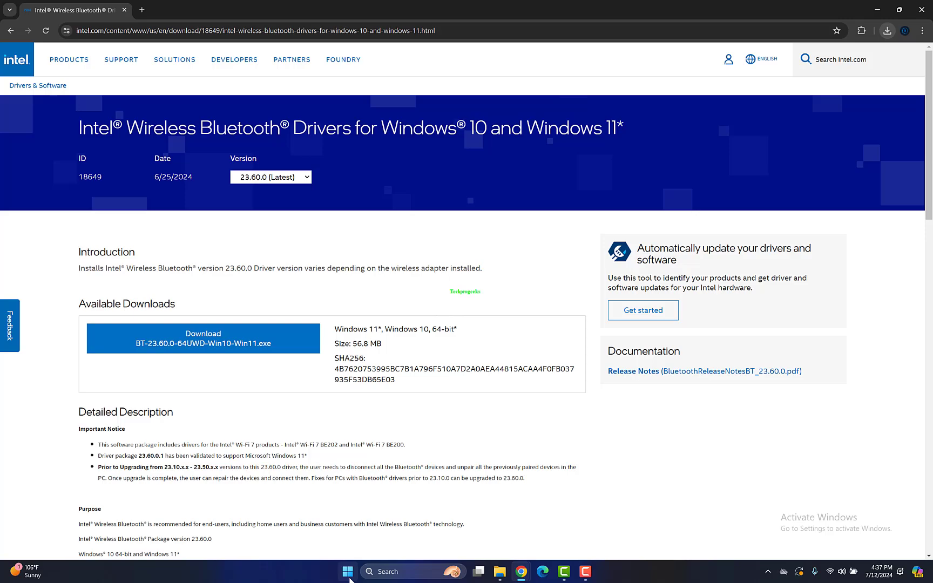
right_click(348, 571)
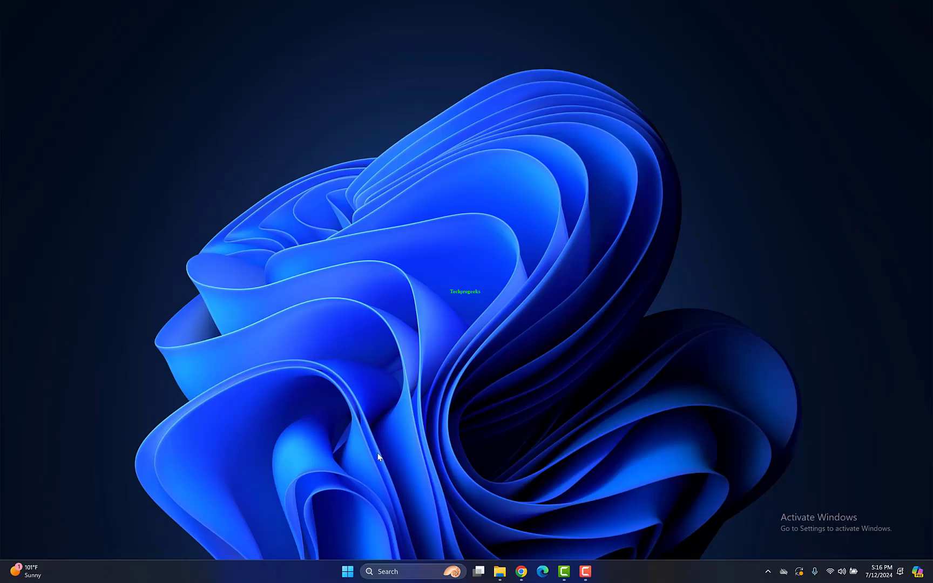
- Launch Device Manager via devmgmt.msc in the Run box
key("Win+r")
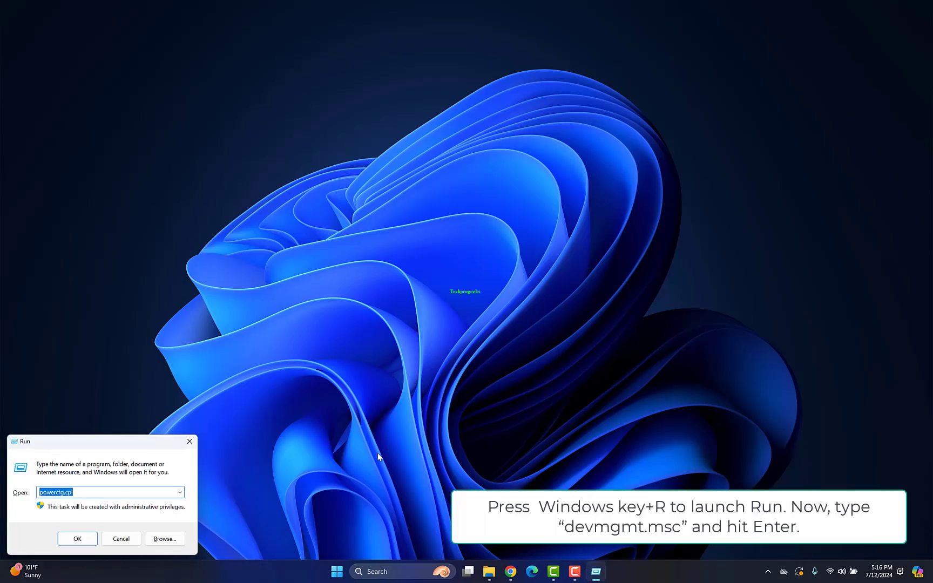
type("devmgmt.msc")
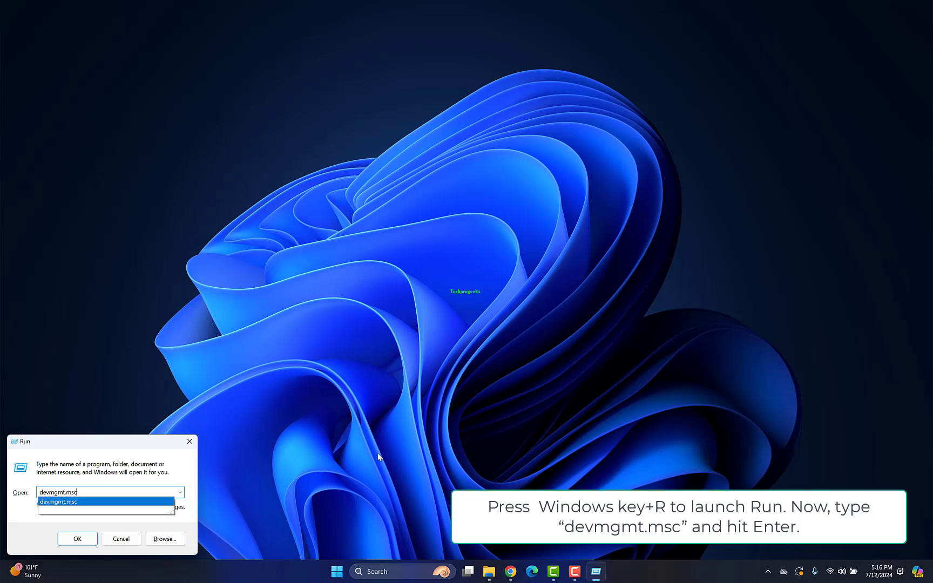
key("Enter")
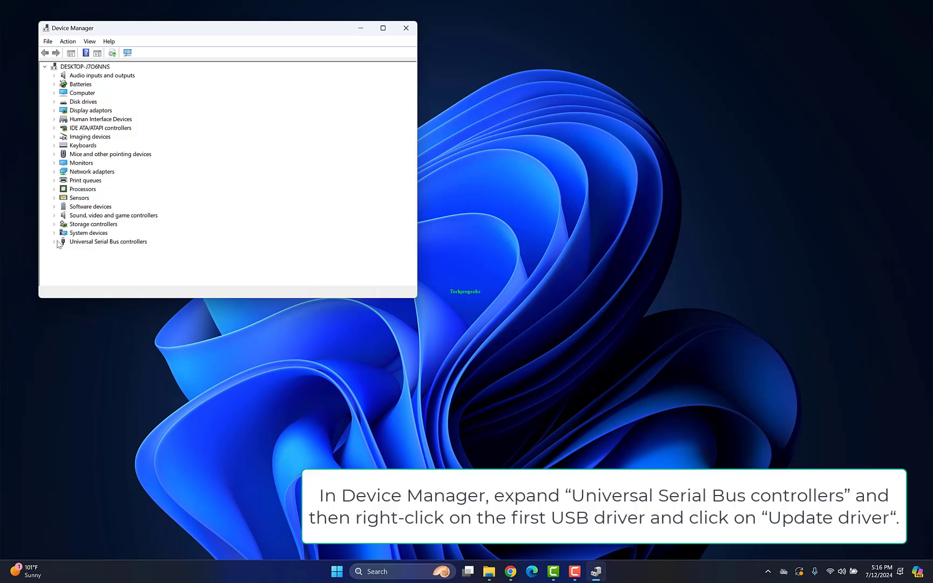
- Search automatically for a newer Intel USB 3.0 host controller driver; Windows reports it already current
right_click(146, 241)
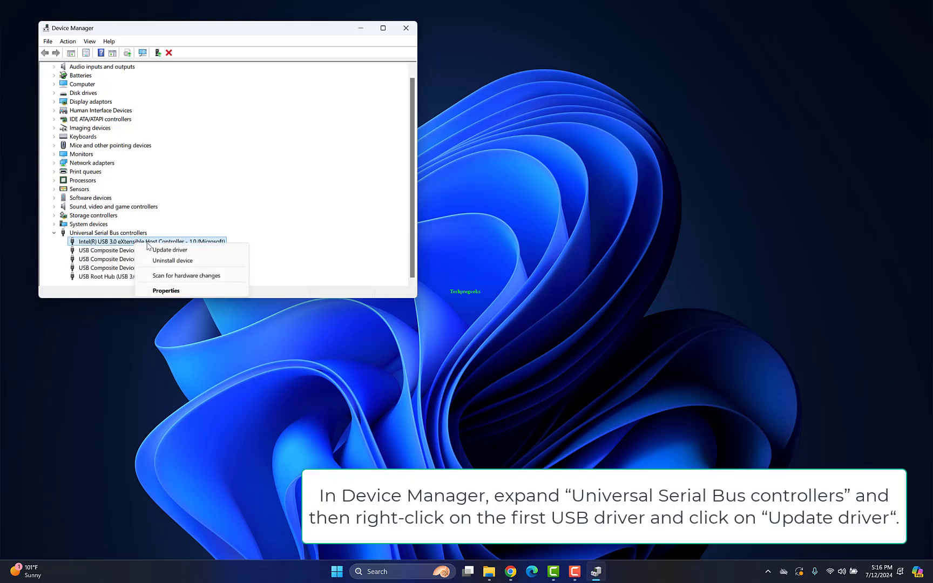
left_click(170, 250)
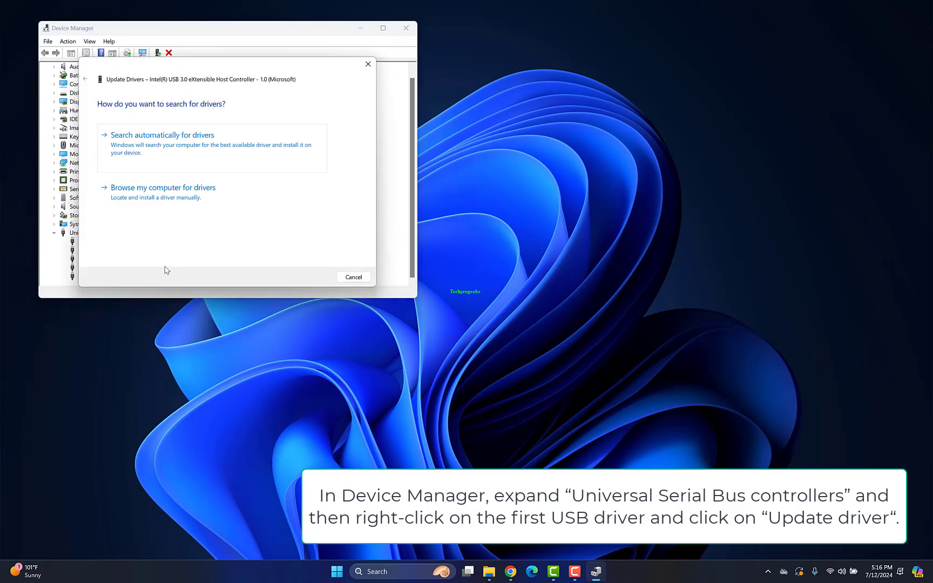
mouse_move(131, 351)
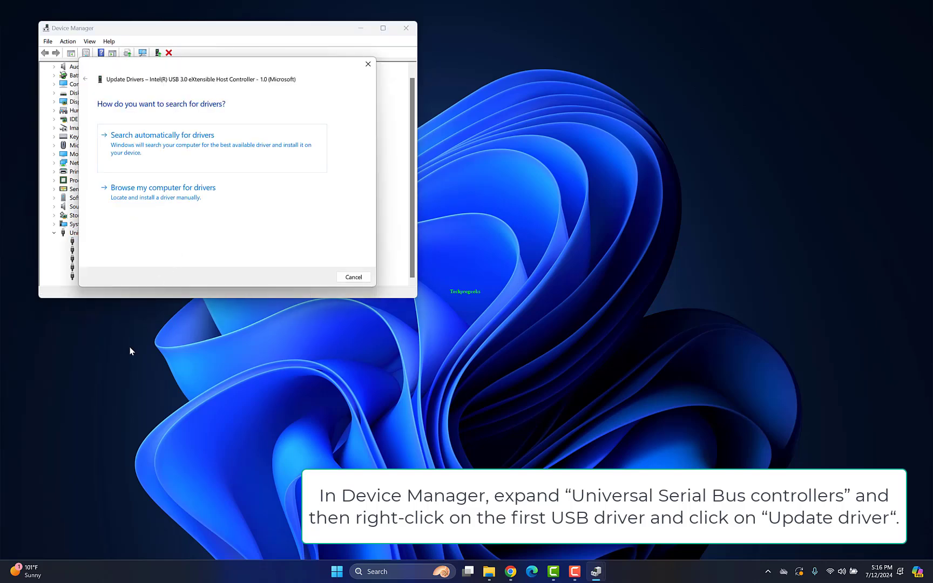
left_click(162, 135)
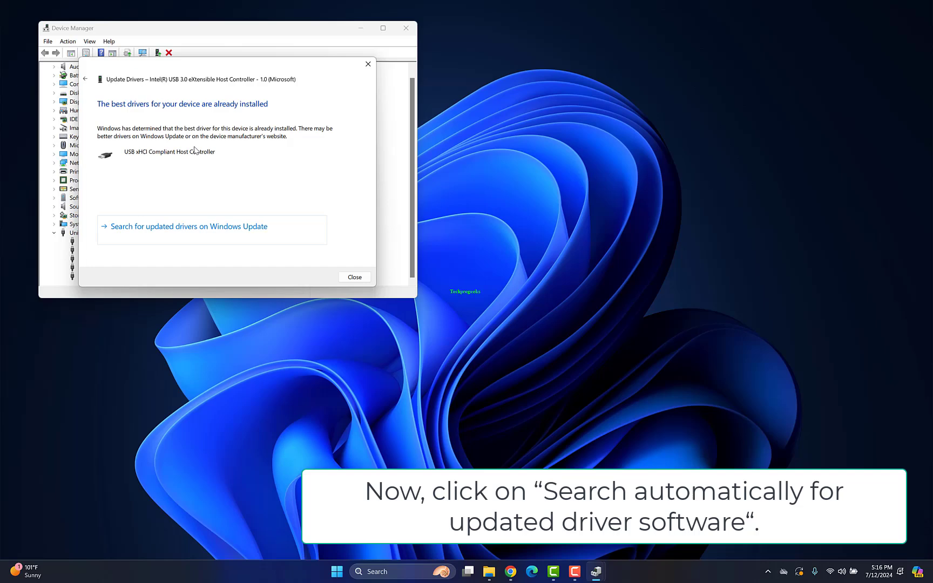
left_click(354, 277)
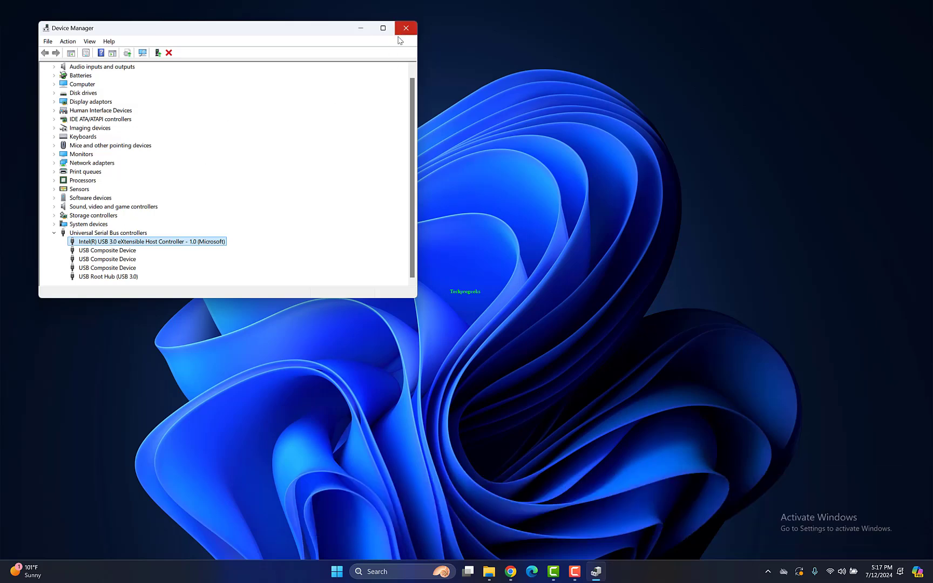
mouse_move(384, 128)
type("c")
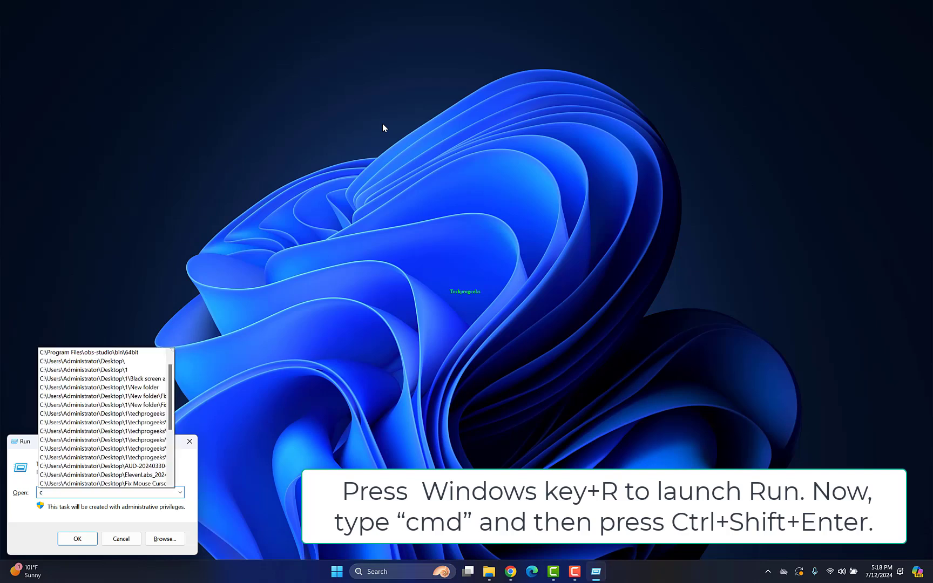
- Launch an administrator Command Prompt and run sfc /scannow
type("md")
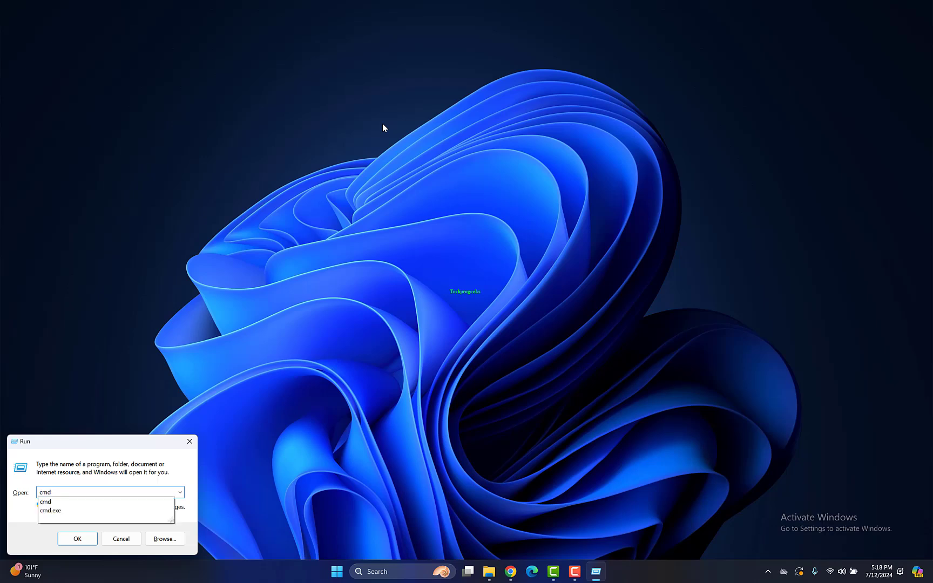
left_click(77, 539)
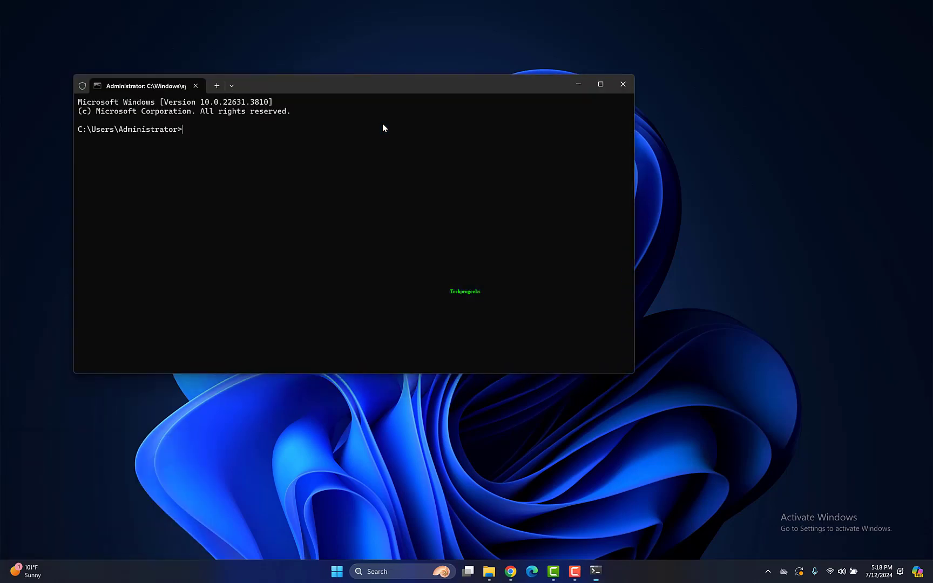
type("sfc /scanno")
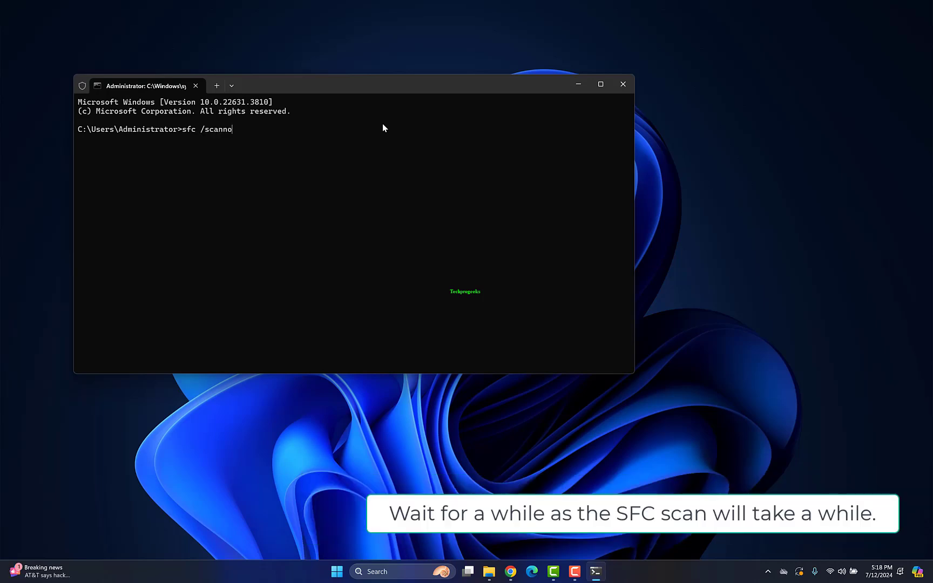
key("enter")
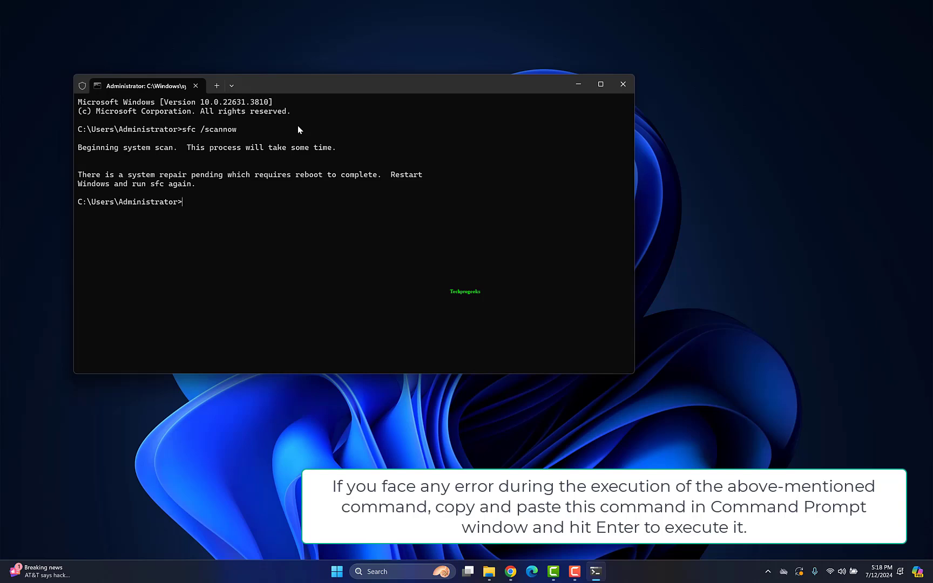
mouse_move(274, 149)
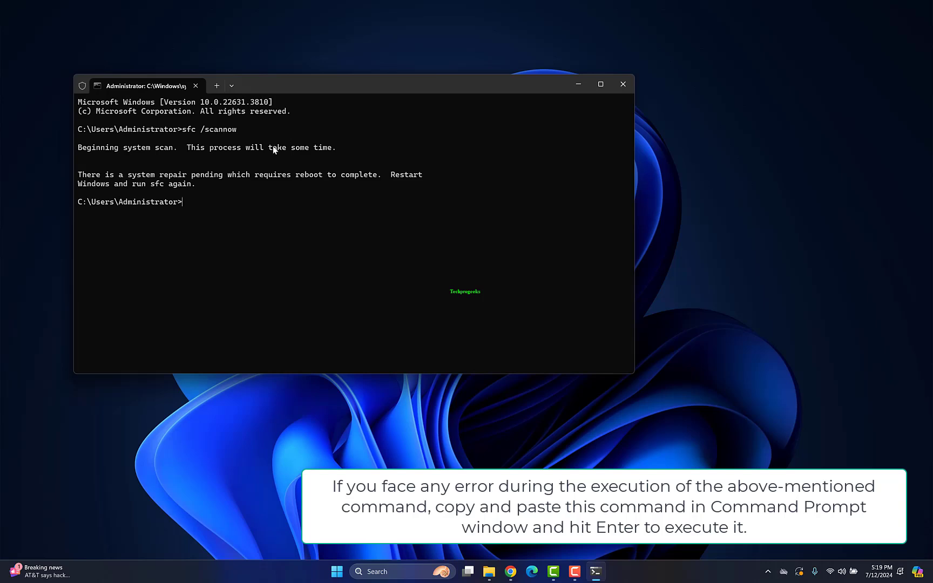
- Run the offline scan: sfc /scannow /offbootdir=c:\ /offwindir=c:\windows
type("sfc /scannow /offbootdir=c:\\ /offwindir=c:\\windows")
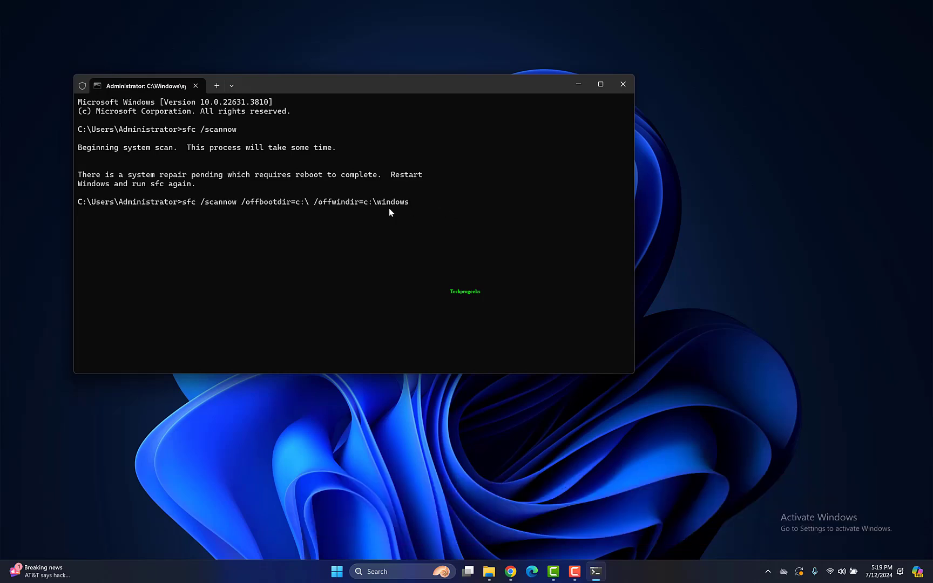
type("sfc /scannow /offbootdir=c:\\ /offwindir=c:\\windows")
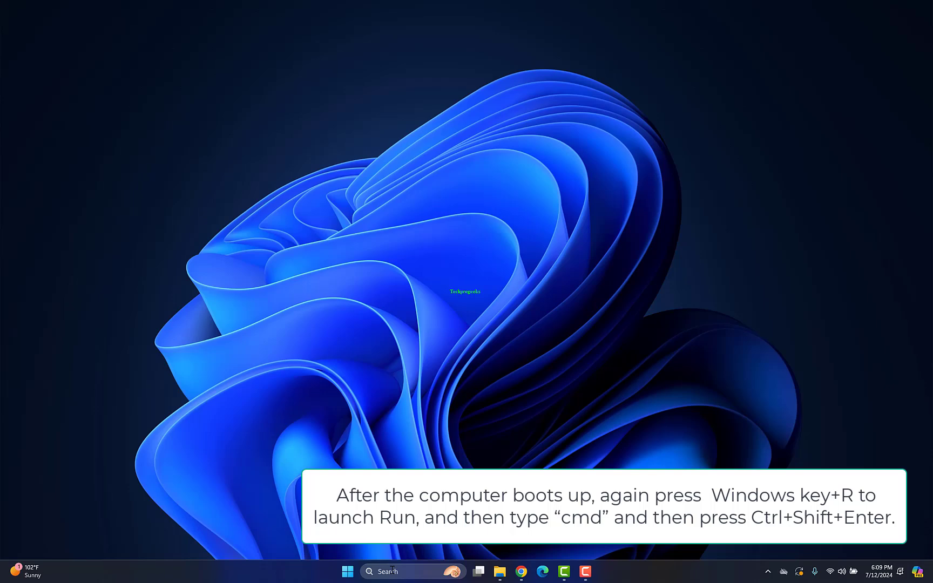
- From cmd, run DISM /Online /Cleanup-Image with /ScanHealth and /RestoreHealth
type("cmd")
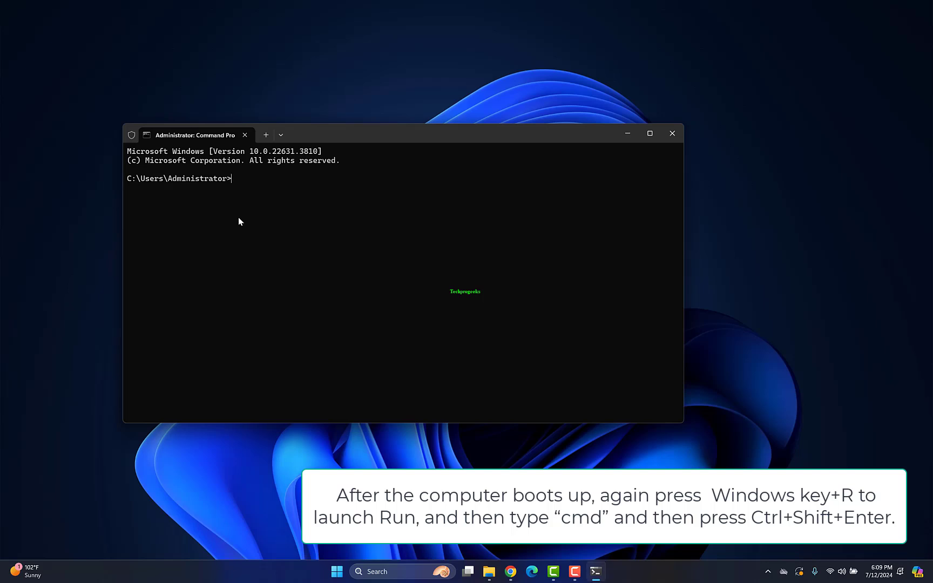
mouse_move(235, 230)
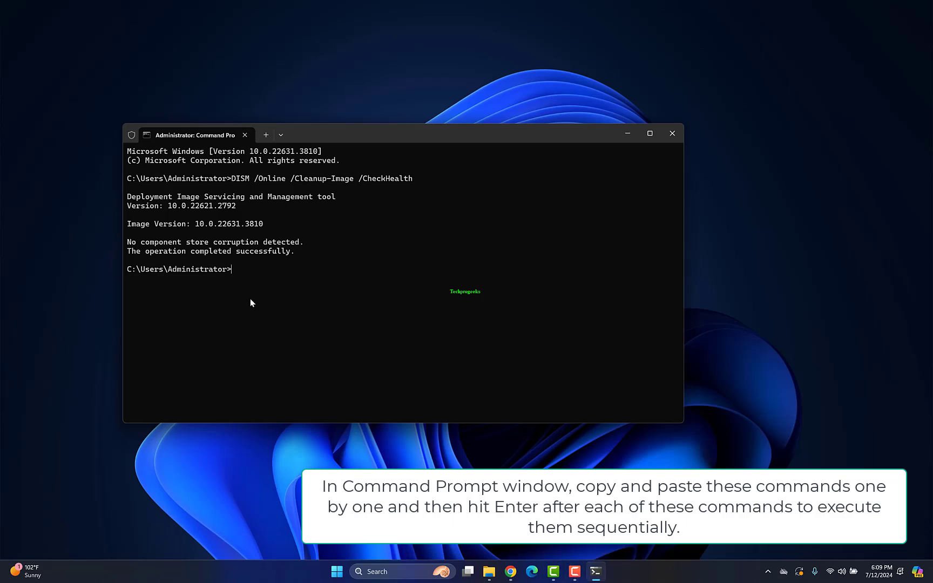
type("DISM /Online /Cleanup-Image /ScanHealth")
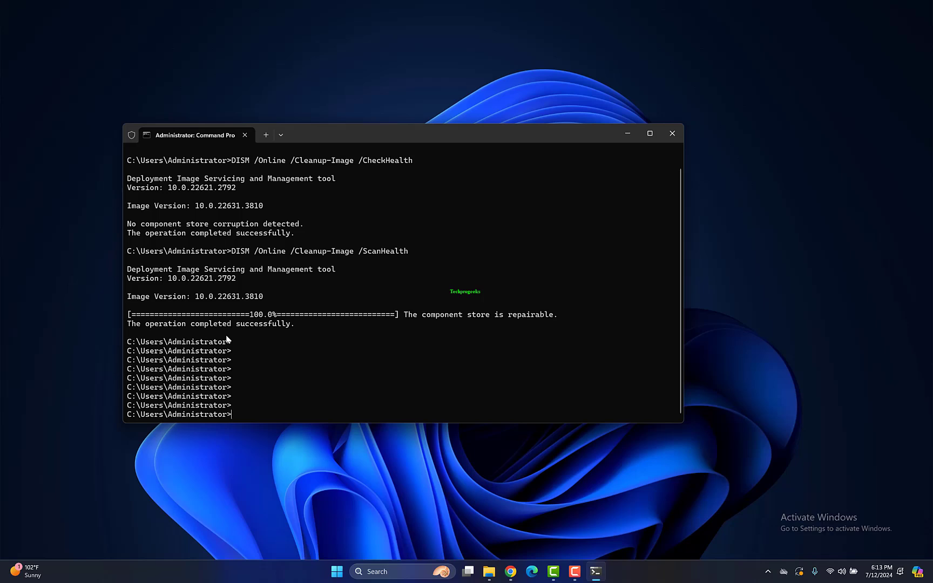
type("DISM /Online /Cleanup-Image /RestoreHealth")
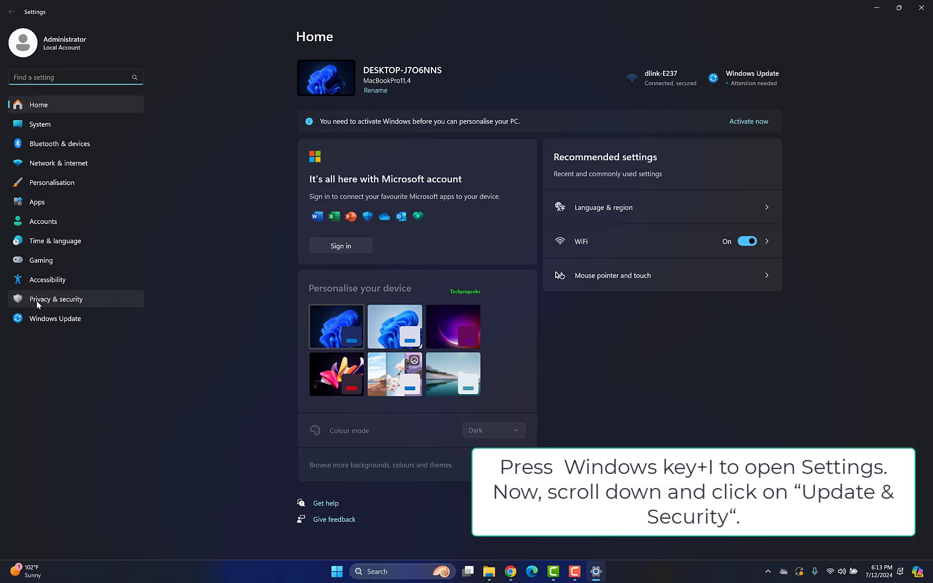
mouse_move(55, 319)
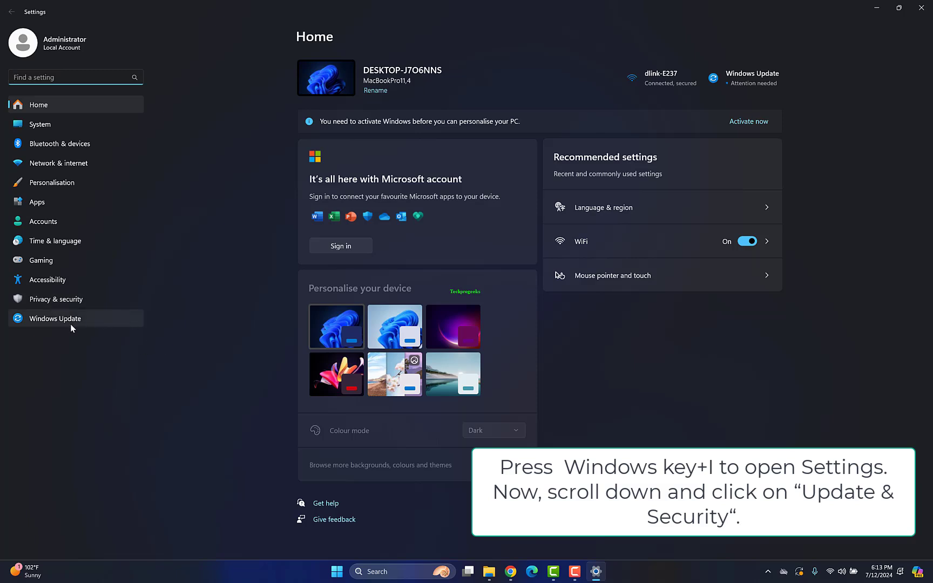
- Navigate Windows Update > Advanced options > Recovery and start Reset this PC
left_click(55, 319)
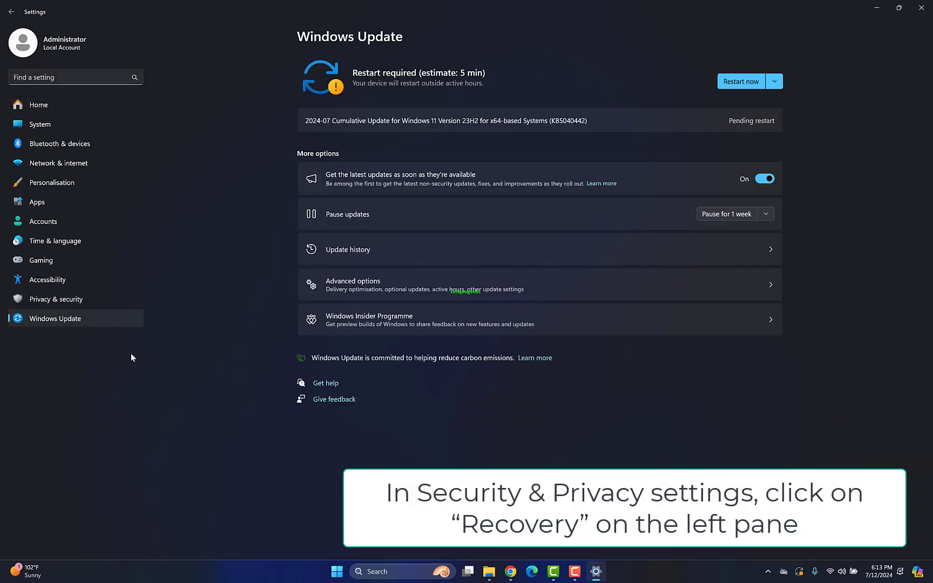
left_click(352, 281)
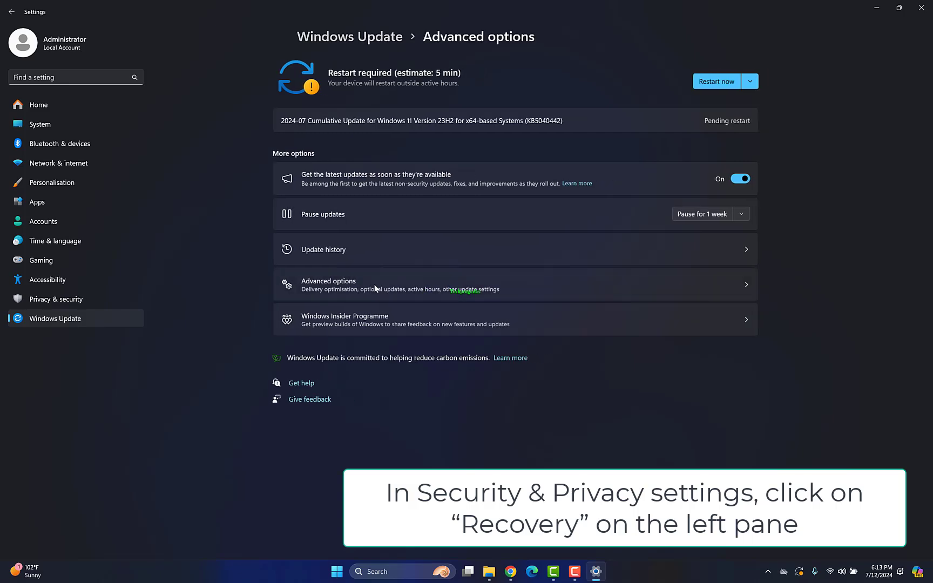
left_click(40, 124)
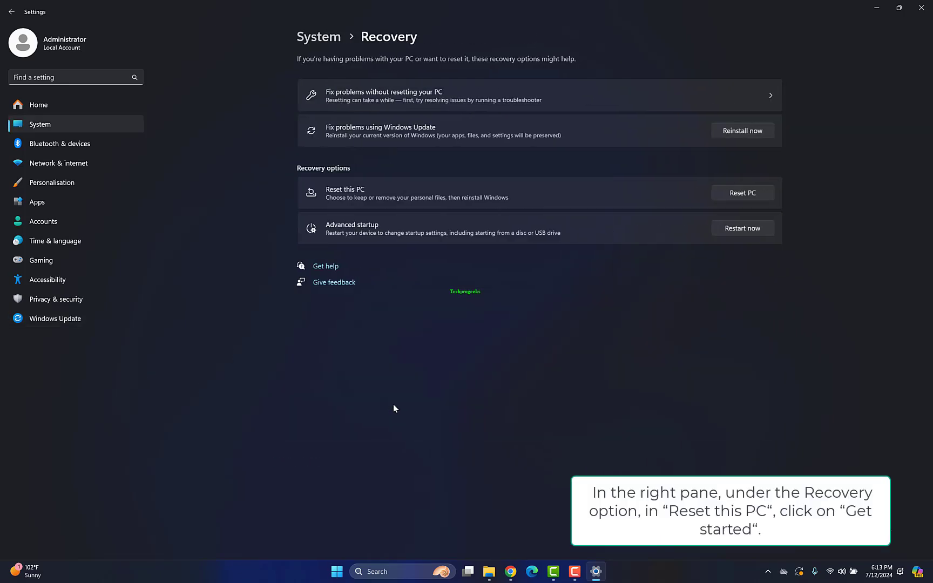
left_click(741, 192)
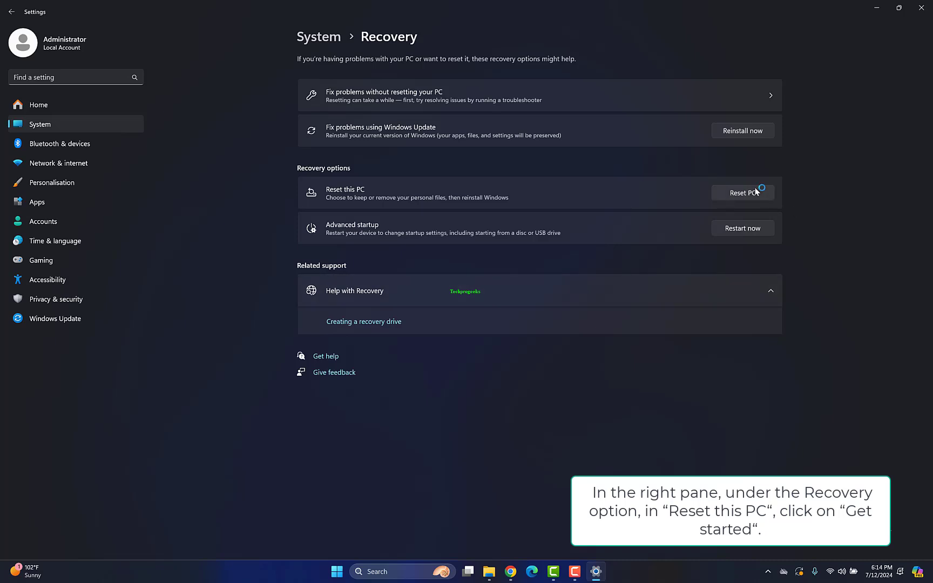
left_click(742, 193)
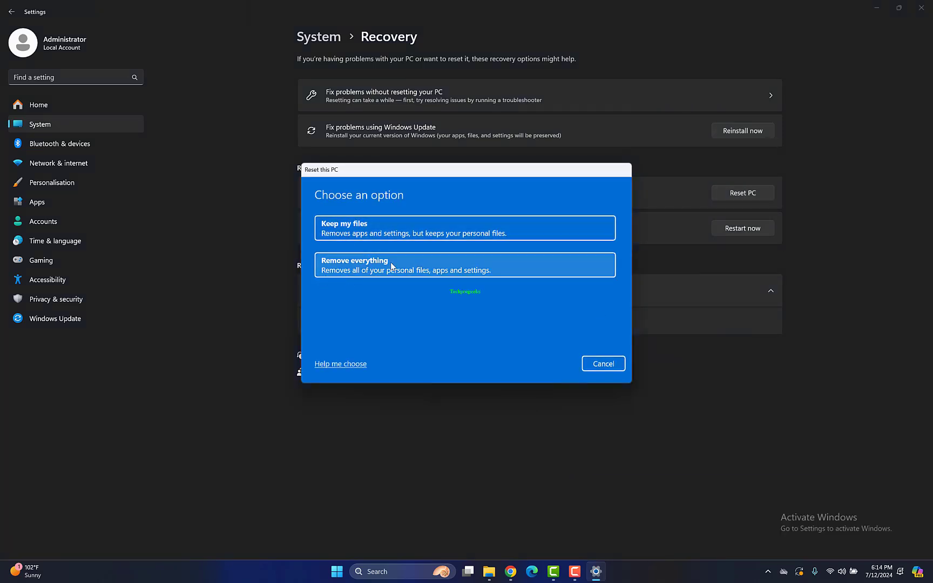